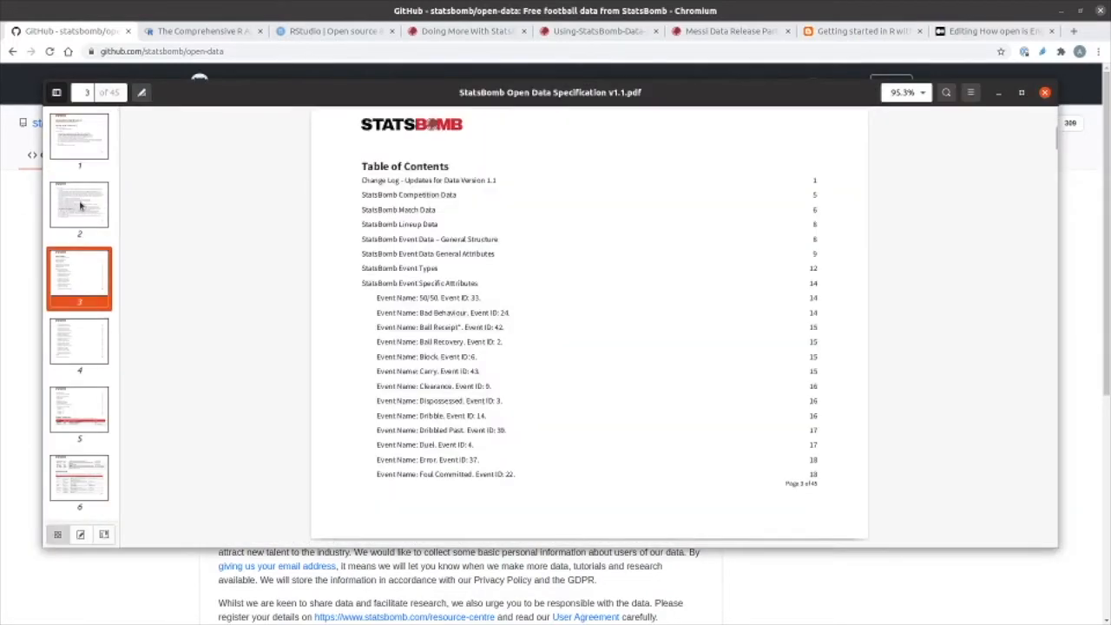
{"action": "mouse_move", "coordinate": [544, 314]}
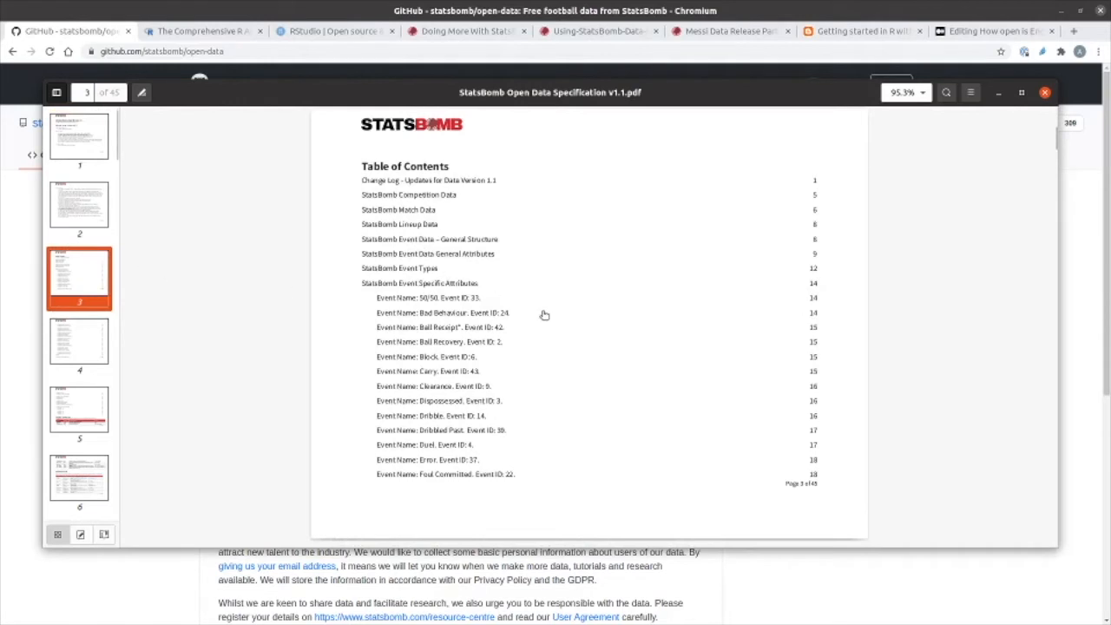
- Read the StatsBomb specification's table of contents through page 4, then switch to the CRAN homepage
{"action": "scroll", "scroll_direction": "down", "scroll_amount": 3}
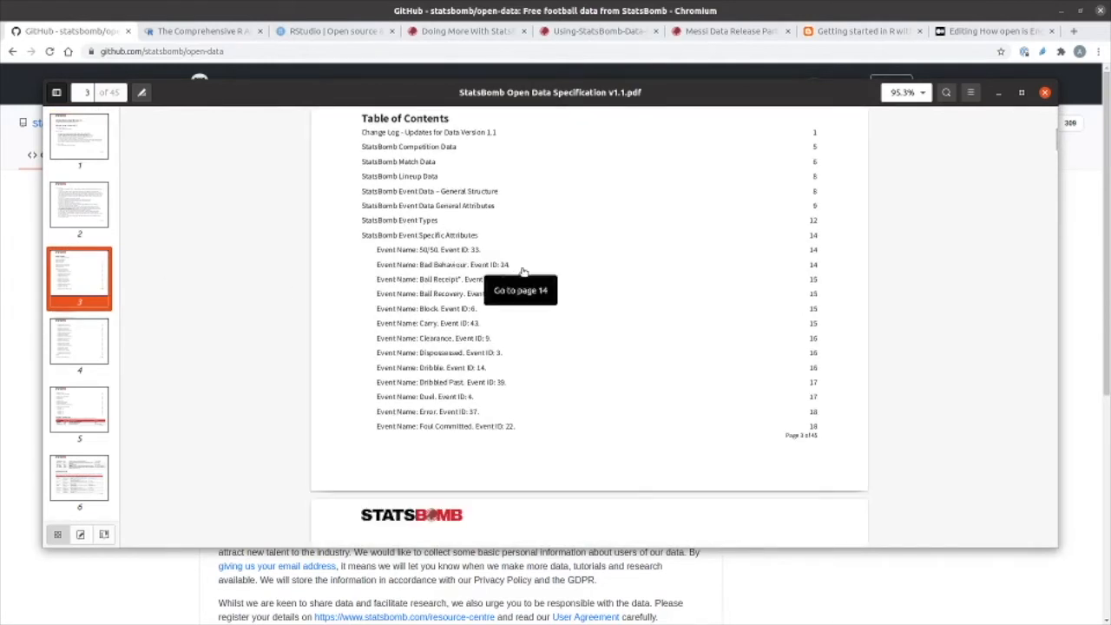
{"action": "scroll", "scroll_direction": "down", "scroll_amount": 3}
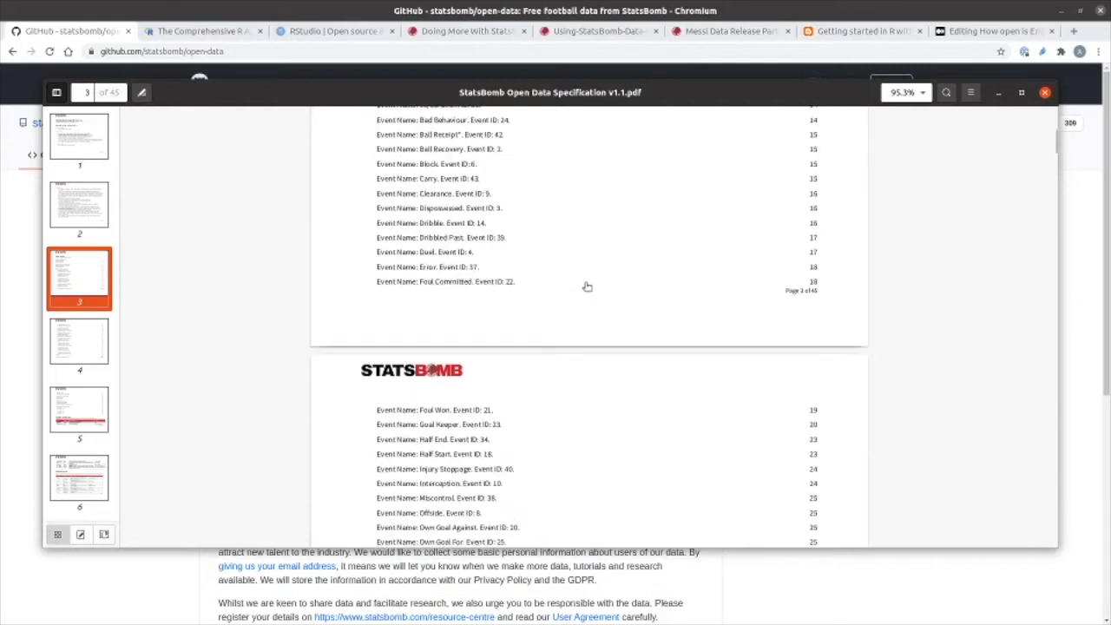
{"action": "scroll", "scroll_direction": "down", "scroll_amount": 3}
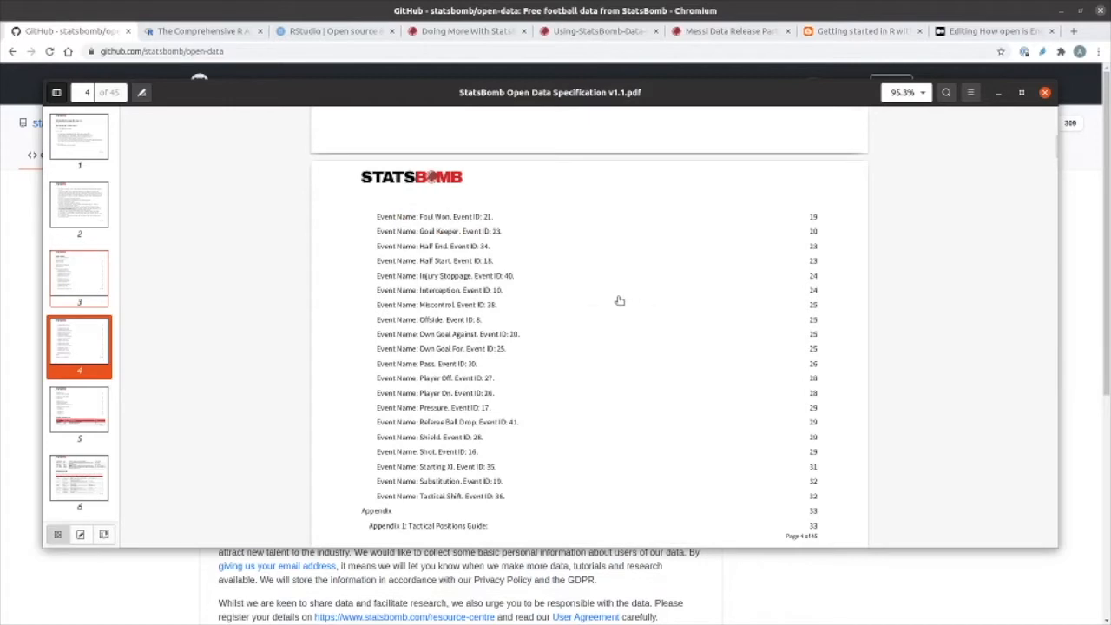
{"action": "mouse_move", "coordinate": [937, 314]}
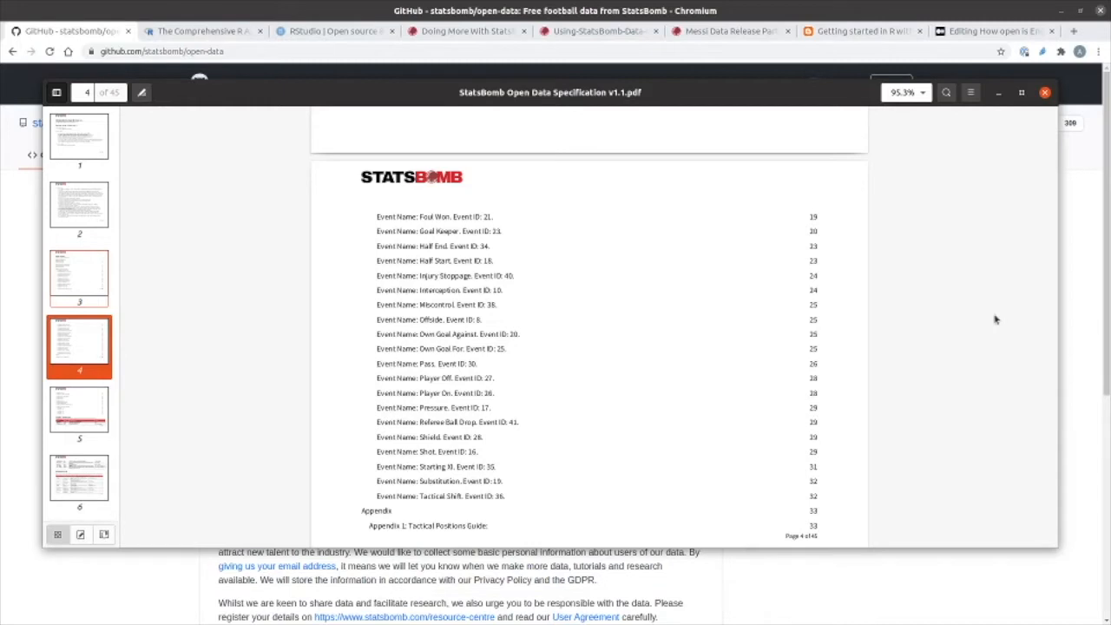
{"action": "left_click", "coordinate": [199, 30]}
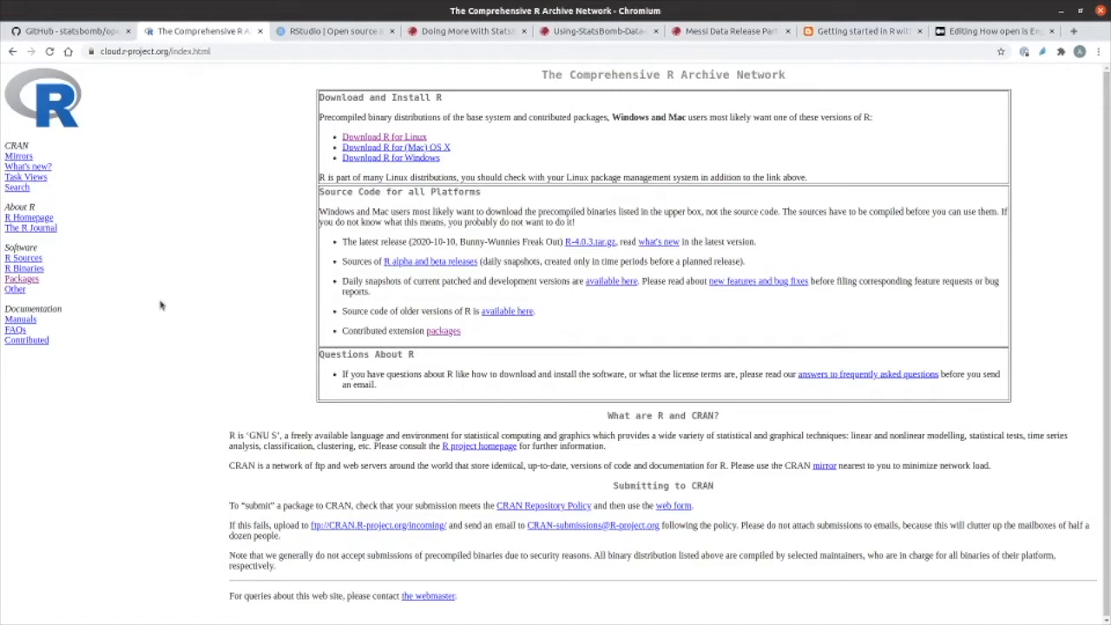
{"action": "mouse_move", "coordinate": [191, 322]}
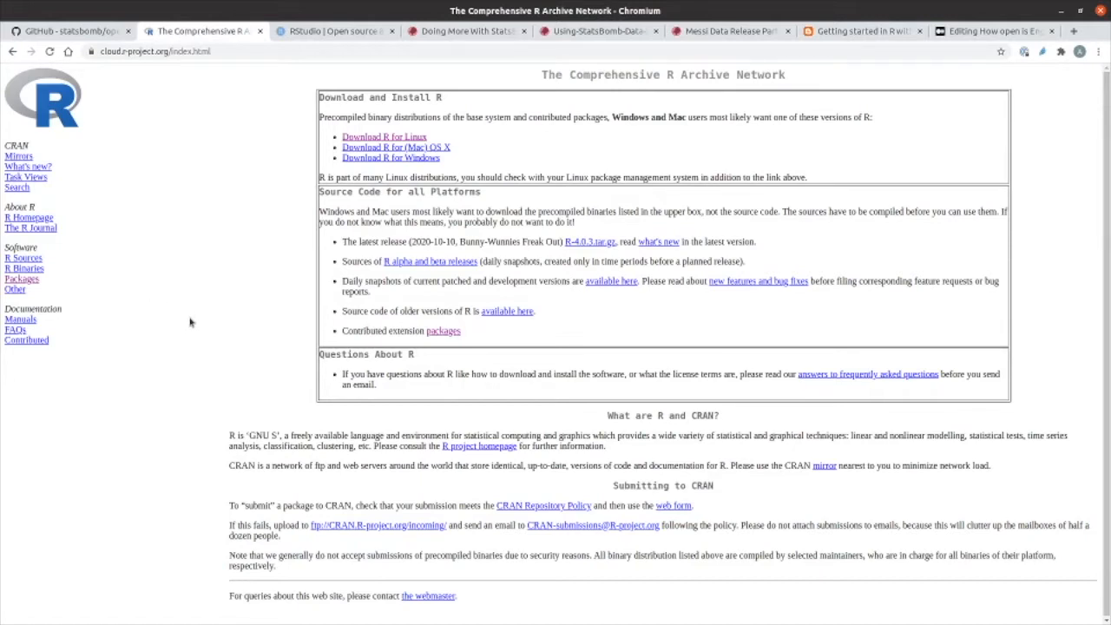
{"action": "mouse_move", "coordinate": [197, 337]}
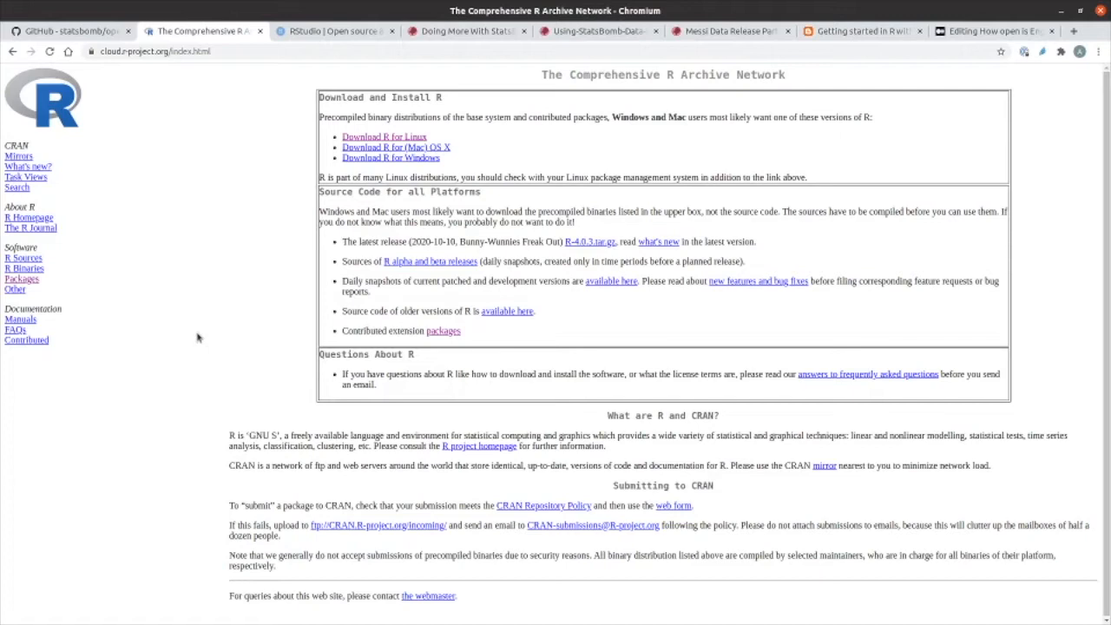
{"action": "mouse_move", "coordinate": [194, 335]}
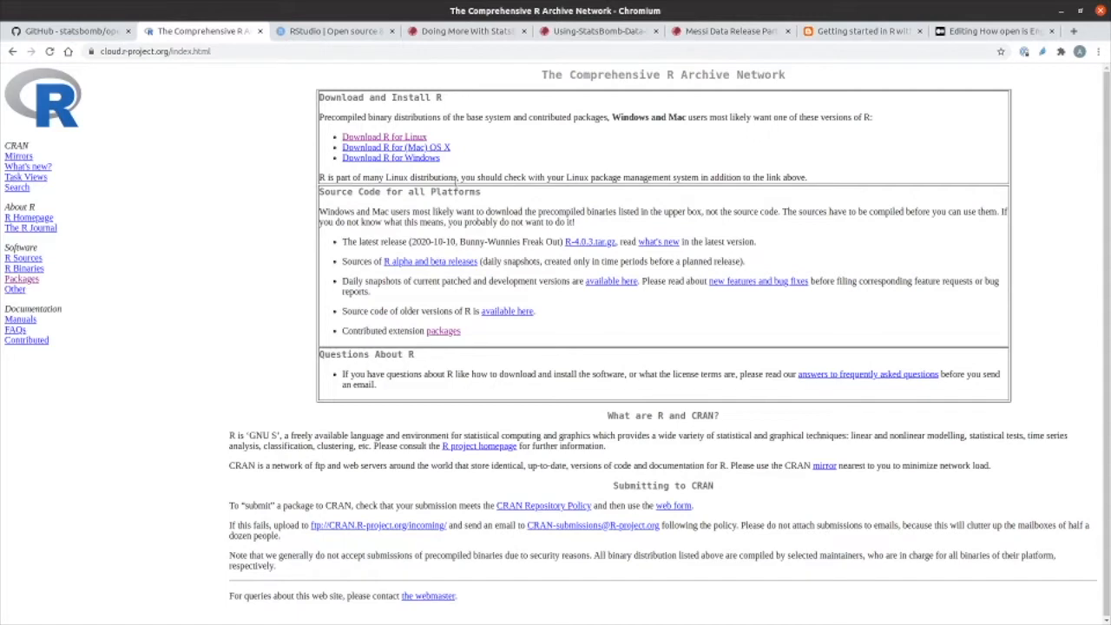
{"action": "mouse_move", "coordinate": [498, 151]}
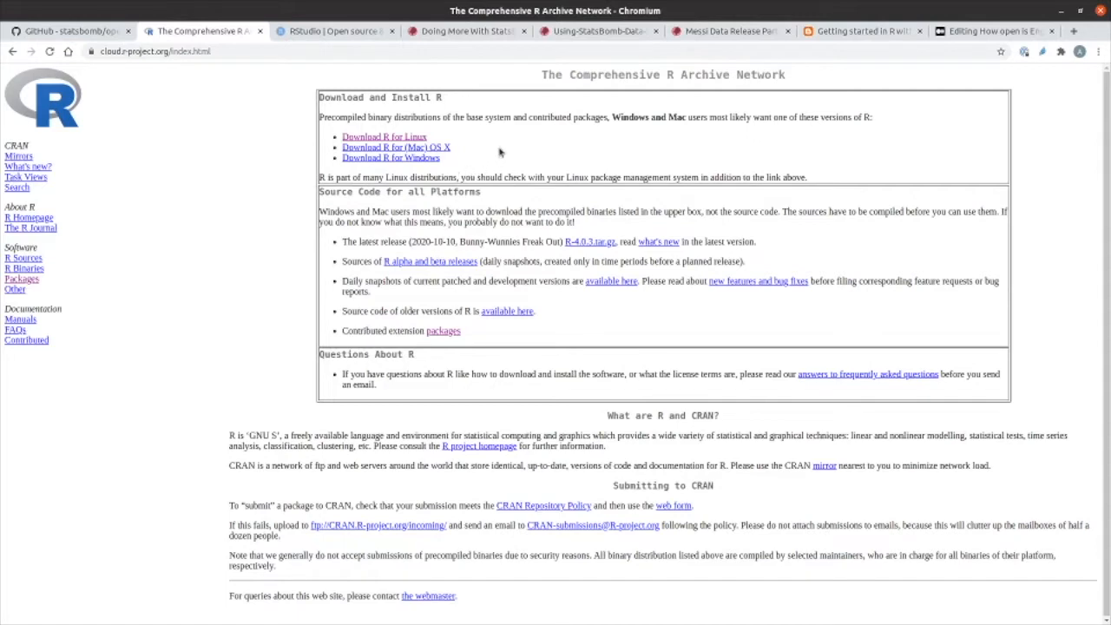
{"action": "mouse_move", "coordinate": [382, 157]}
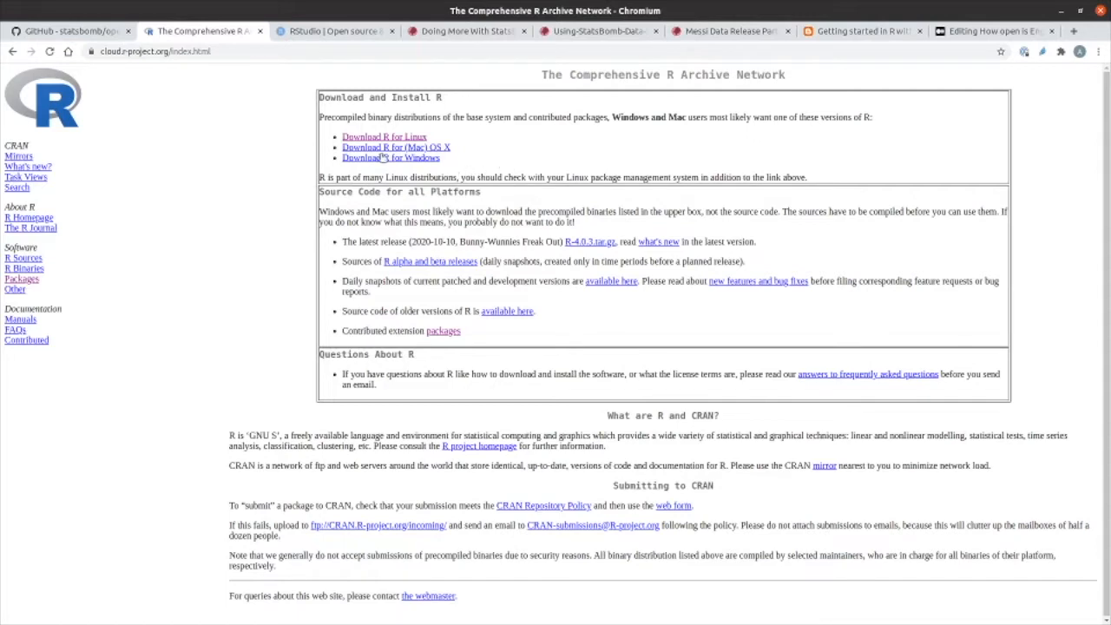
{"action": "left_click", "coordinate": [334, 30]}
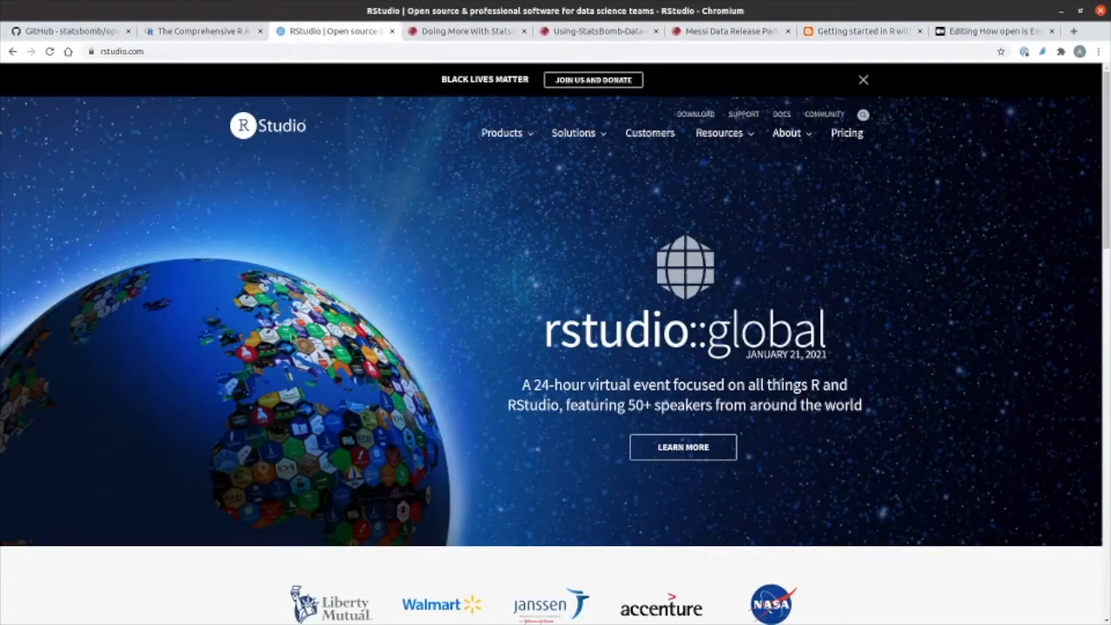
{"action": "mouse_move", "coordinate": [401, 236]}
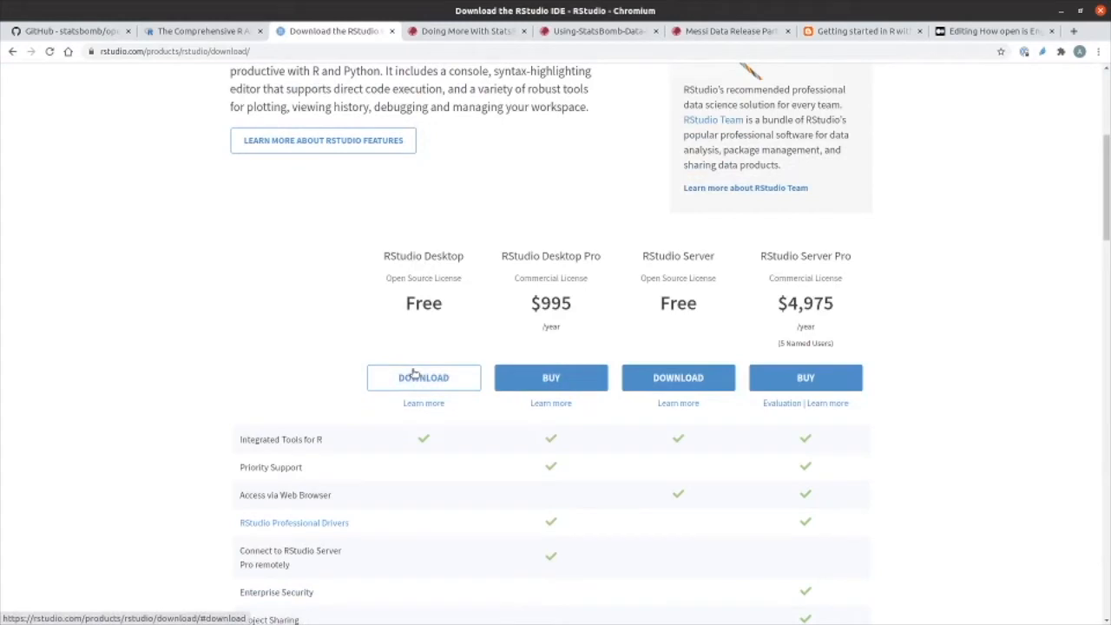
{"action": "mouse_move", "coordinate": [165, 303]}
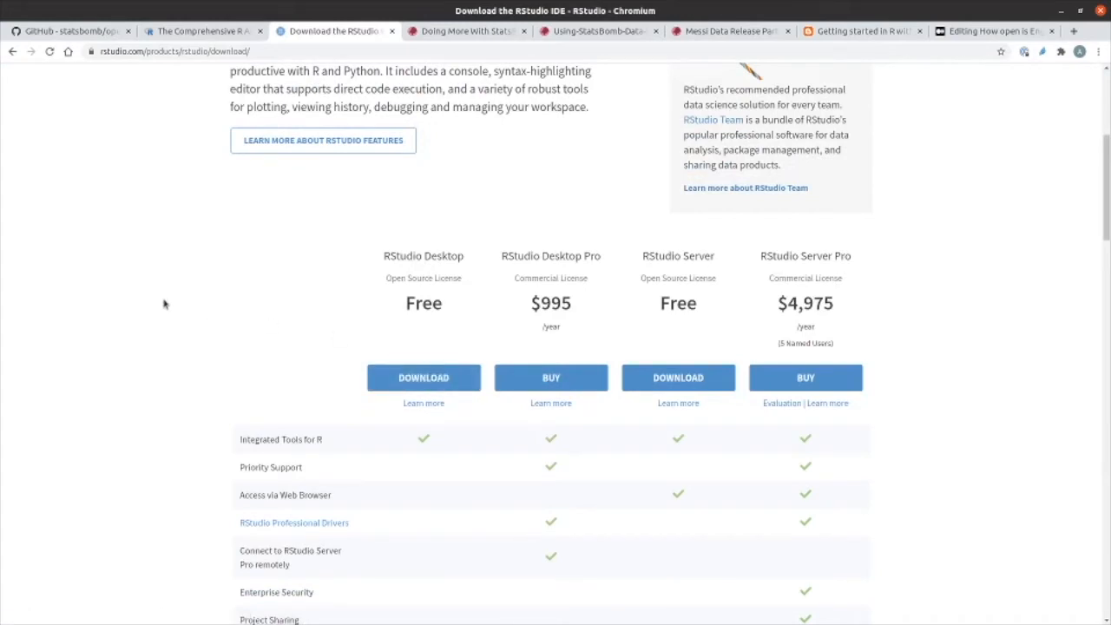
- Browse the StatsBomb R article, the Using StatsBomb Data in R PDF, and the Messi Data Release article
{"action": "left_click", "coordinate": [466, 30]}
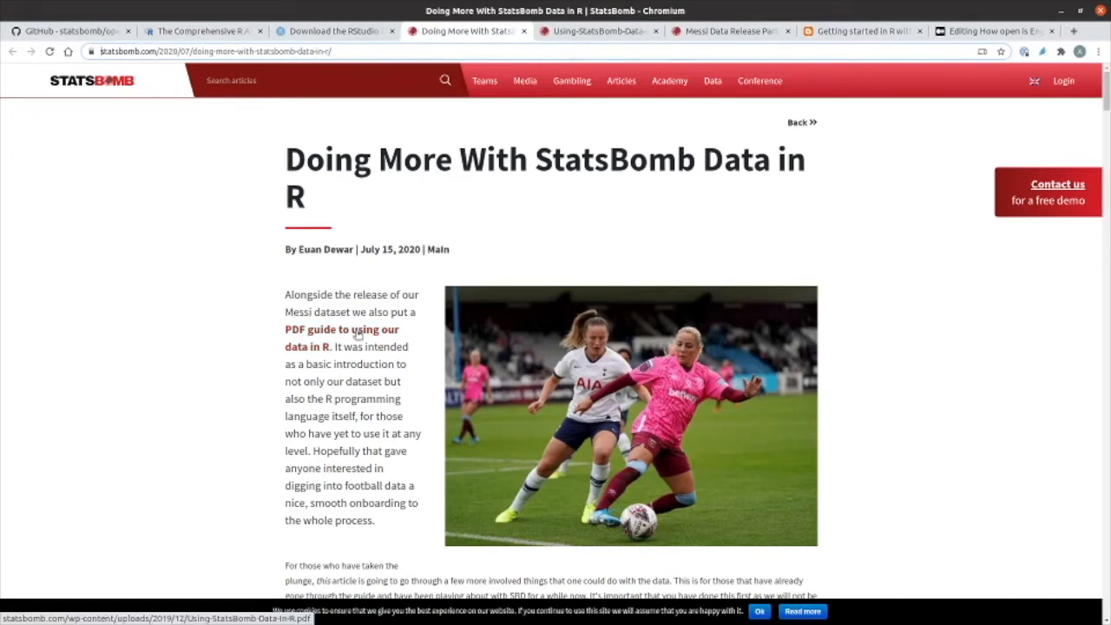
{"action": "left_click", "coordinate": [341, 337]}
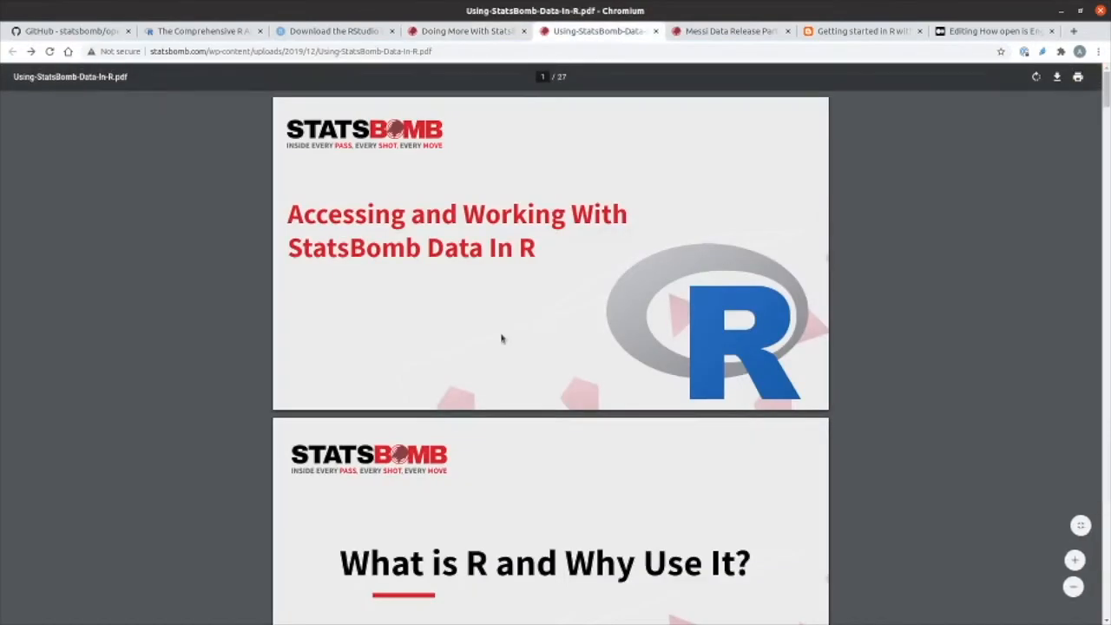
{"action": "mouse_move", "coordinate": [734, 94]}
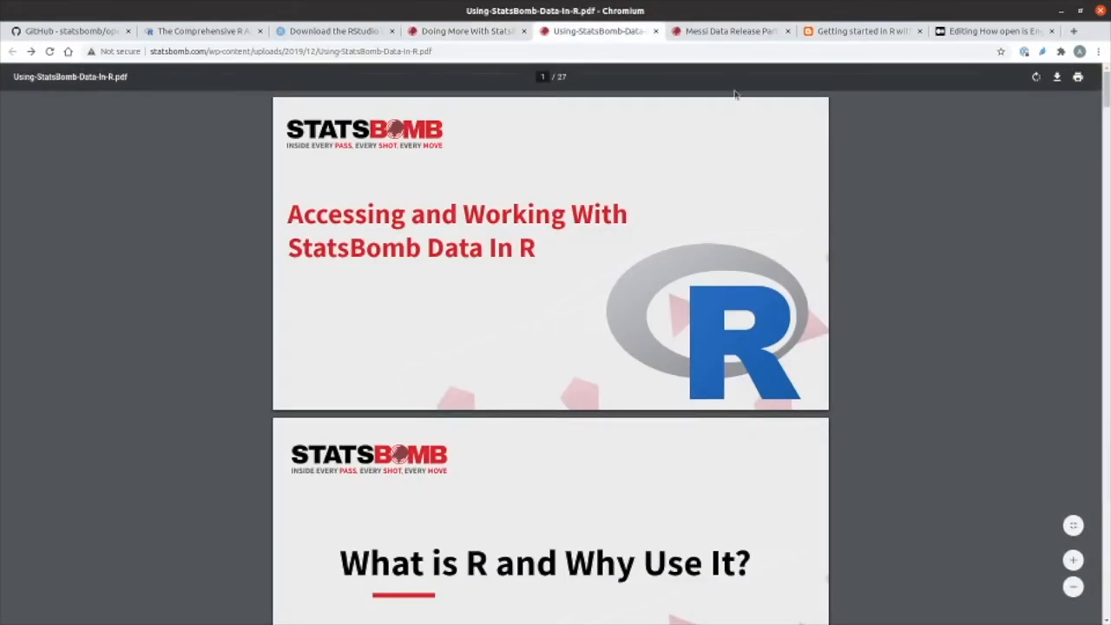
{"action": "left_click", "coordinate": [728, 31]}
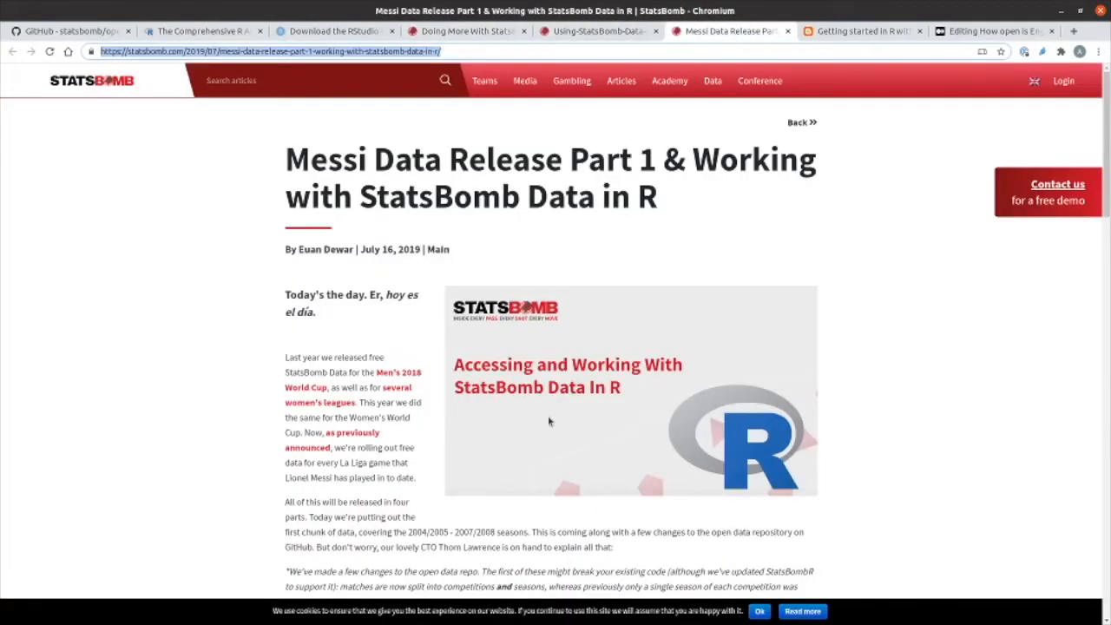
{"action": "mouse_move", "coordinate": [539, 421]}
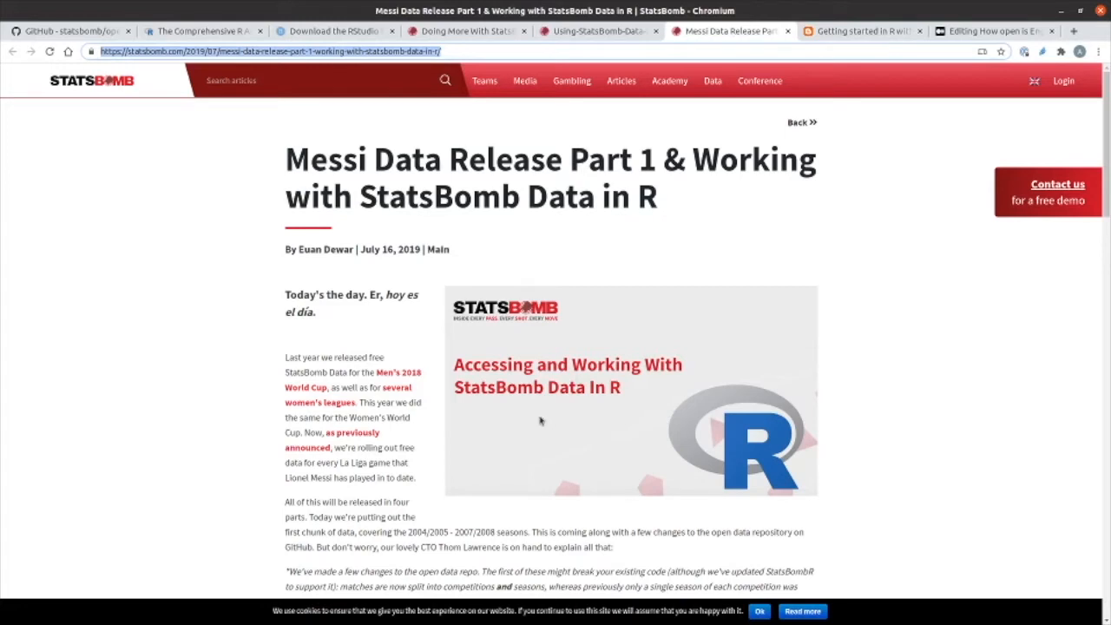
{"action": "mouse_move", "coordinate": [218, 407]}
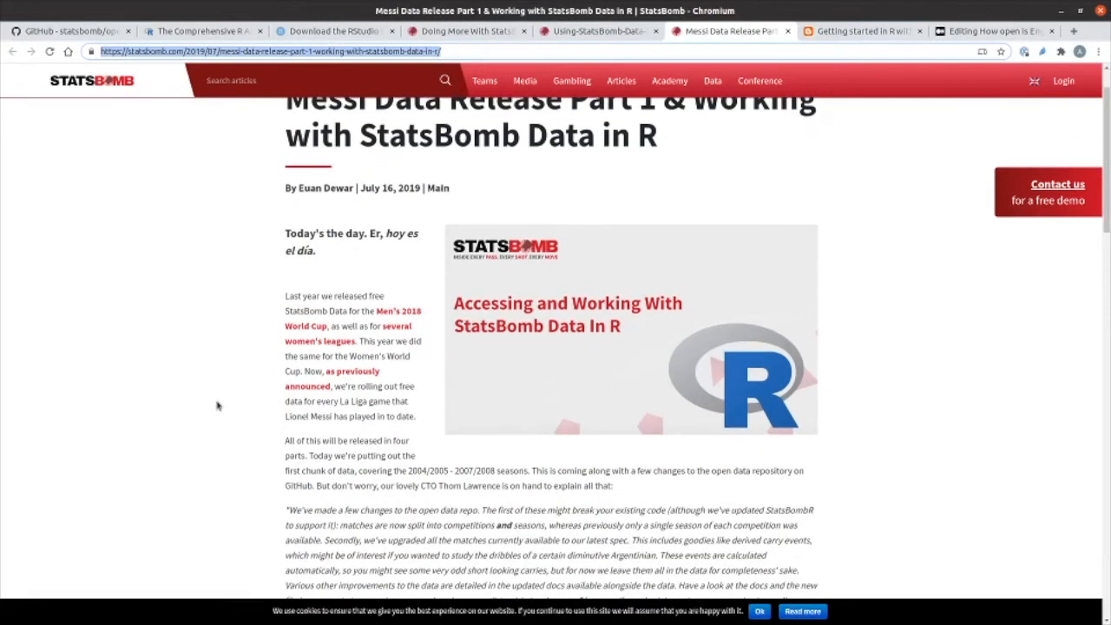
{"action": "left_click", "coordinate": [862, 31]}
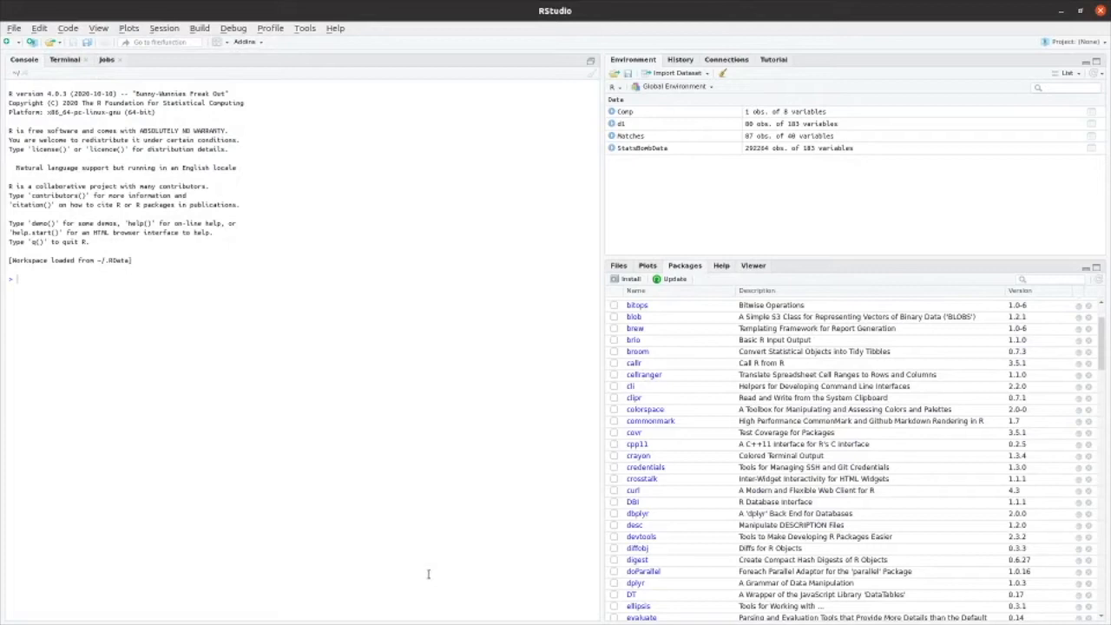
{"action": "mouse_move", "coordinate": [686, 271]}
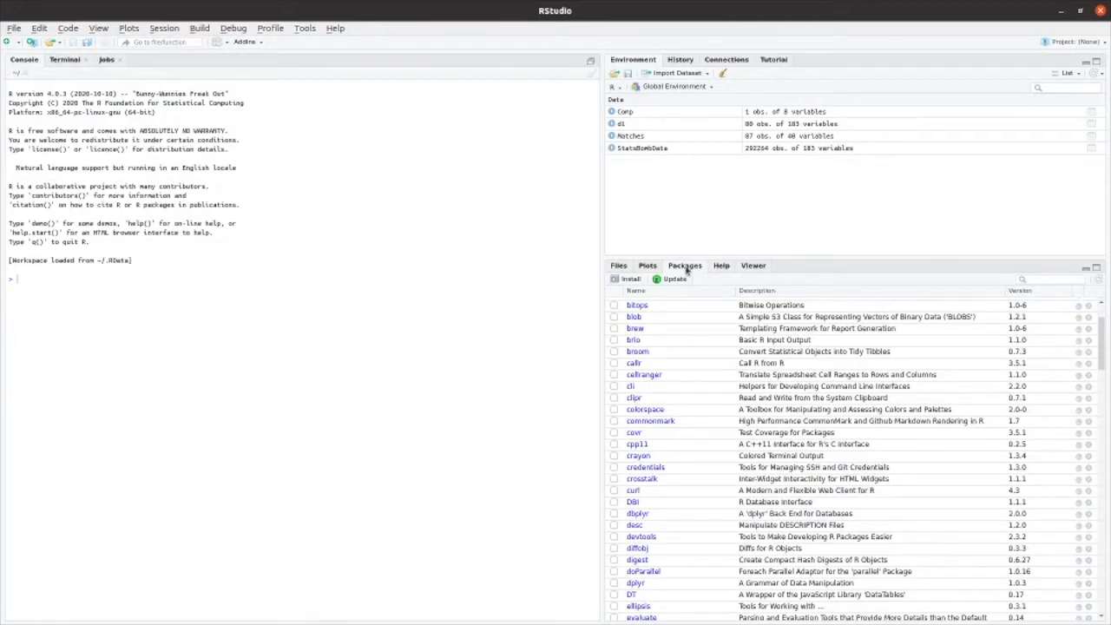
{"action": "mouse_move", "coordinate": [684, 275]}
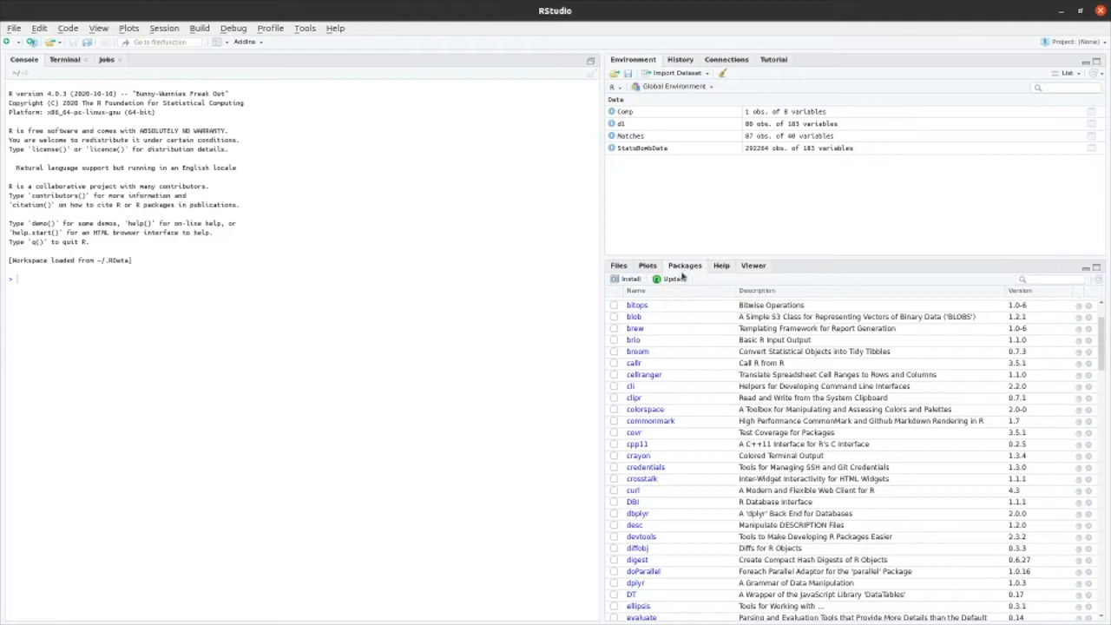
{"action": "mouse_move", "coordinate": [629, 279]}
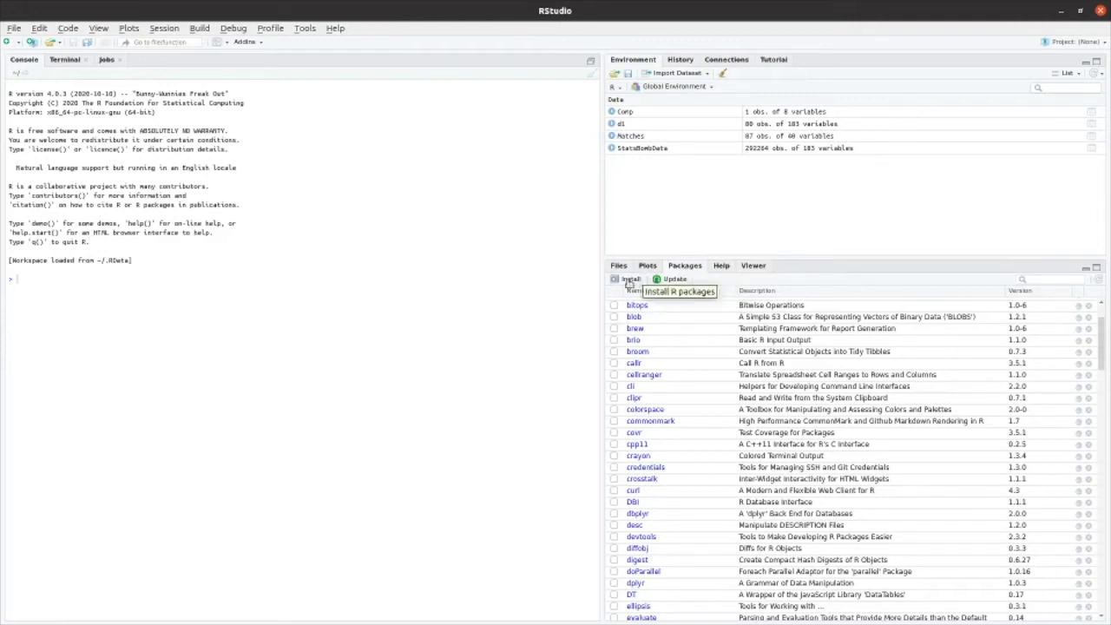
- In Install Packages, select devtools from the suggestions and start entering tidyverse
{"action": "left_click", "coordinate": [629, 278]}
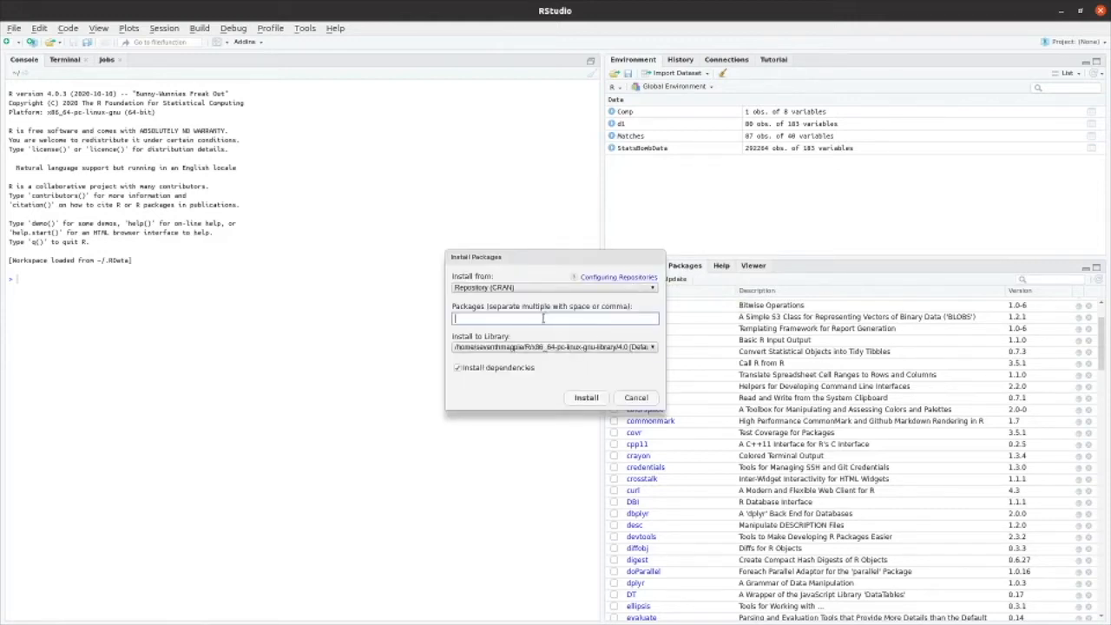
{"action": "type", "text": "dev"}
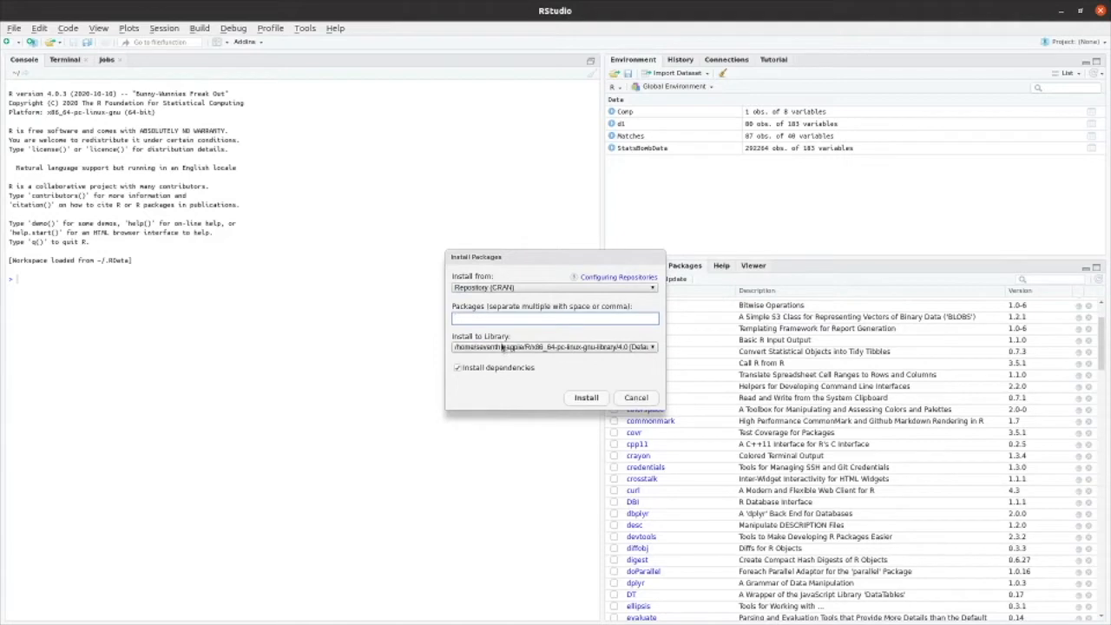
{"action": "type", "text": "devt"}
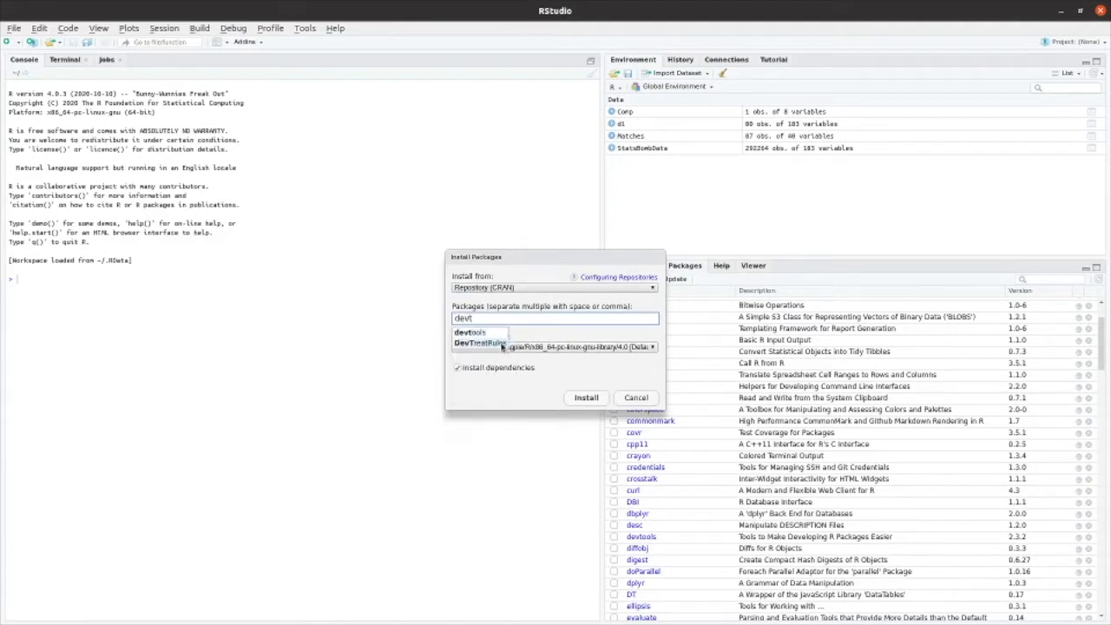
{"action": "left_click", "coordinate": [469, 332]}
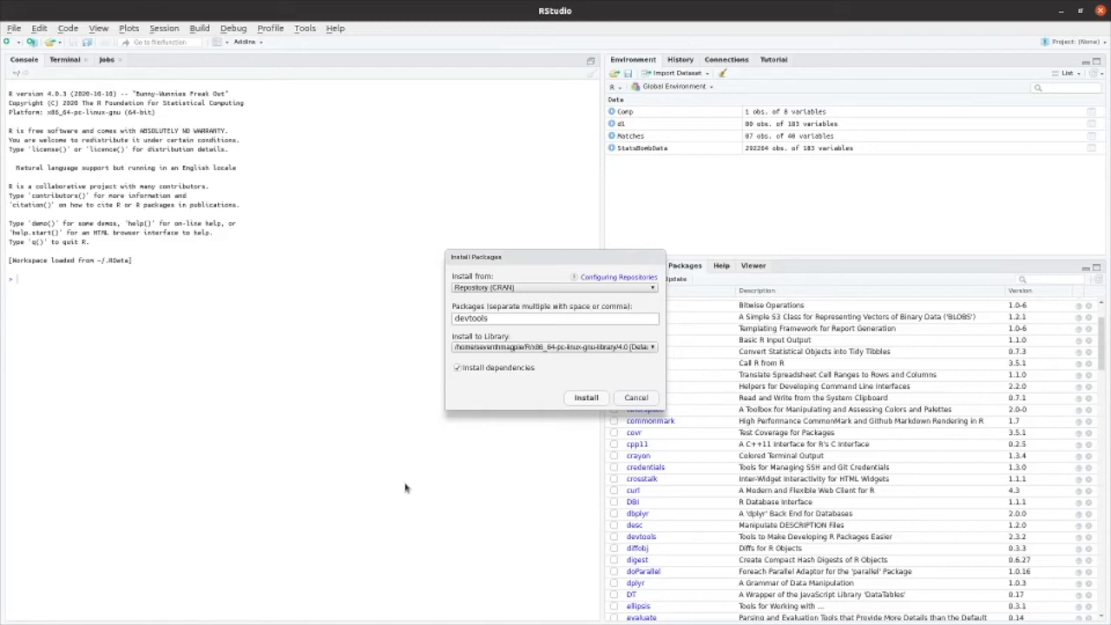
{"action": "mouse_move", "coordinate": [477, 502]}
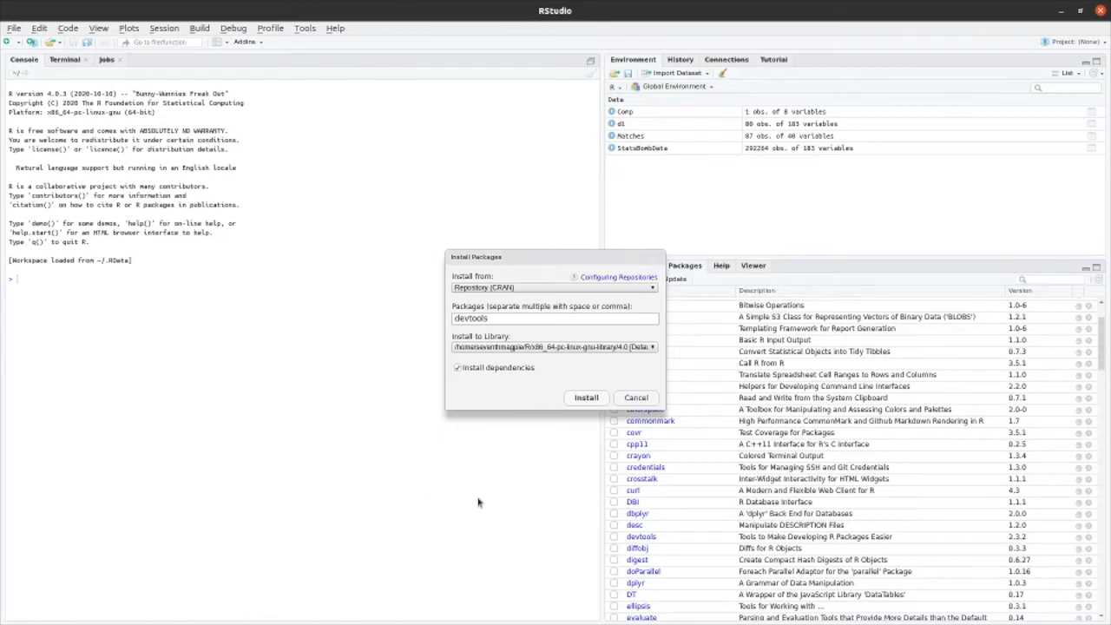
{"action": "type", "text": "t"}
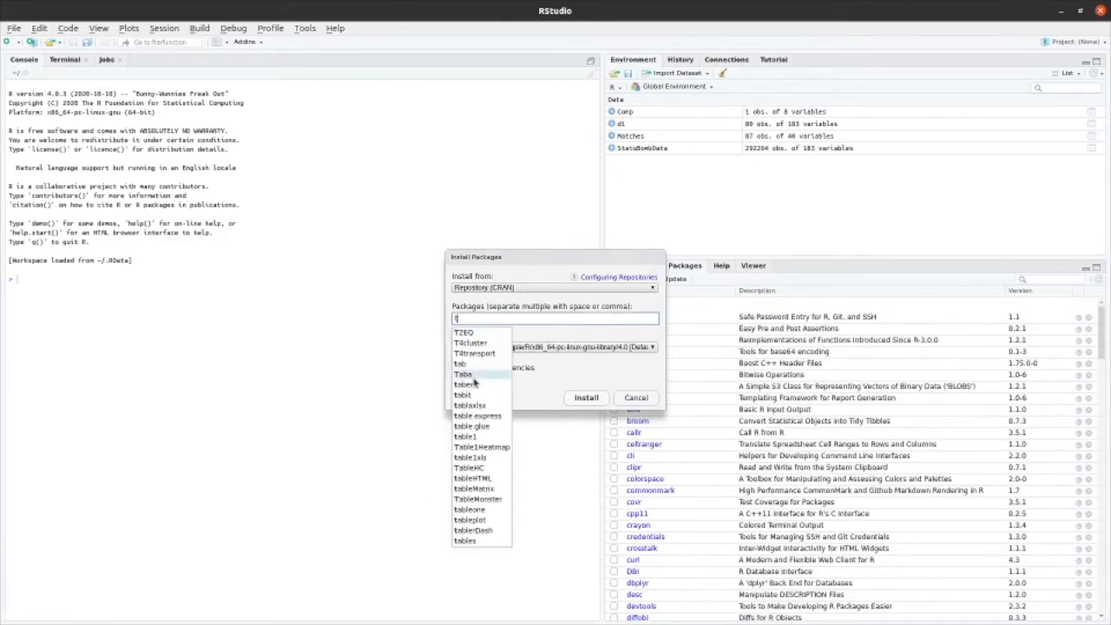
{"action": "type", "text": "idy"}
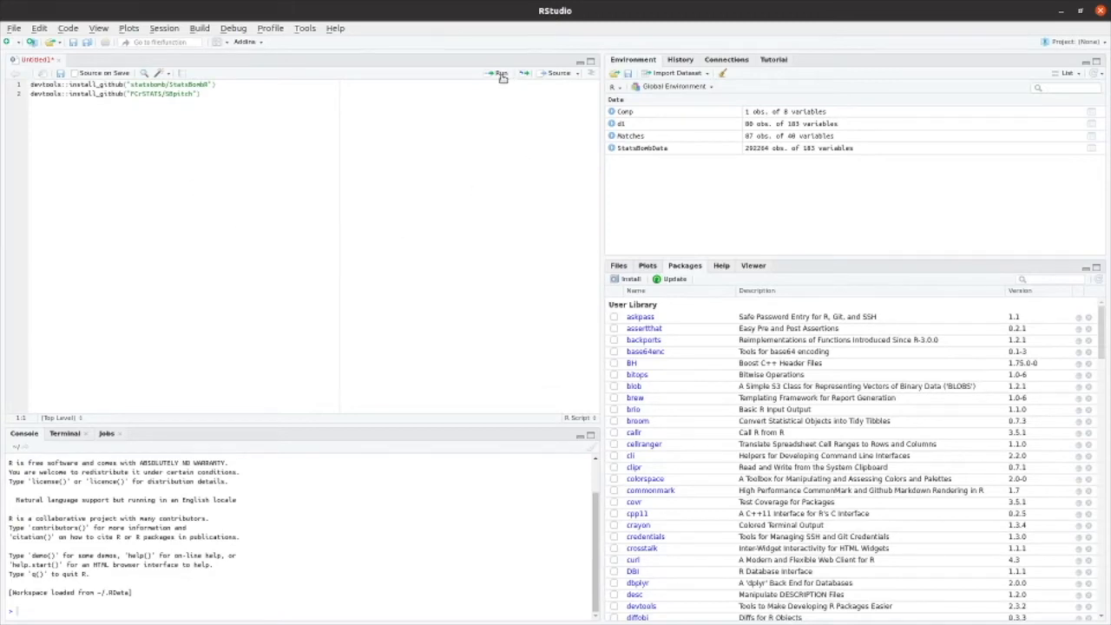
{"action": "mouse_move", "coordinate": [499, 73]}
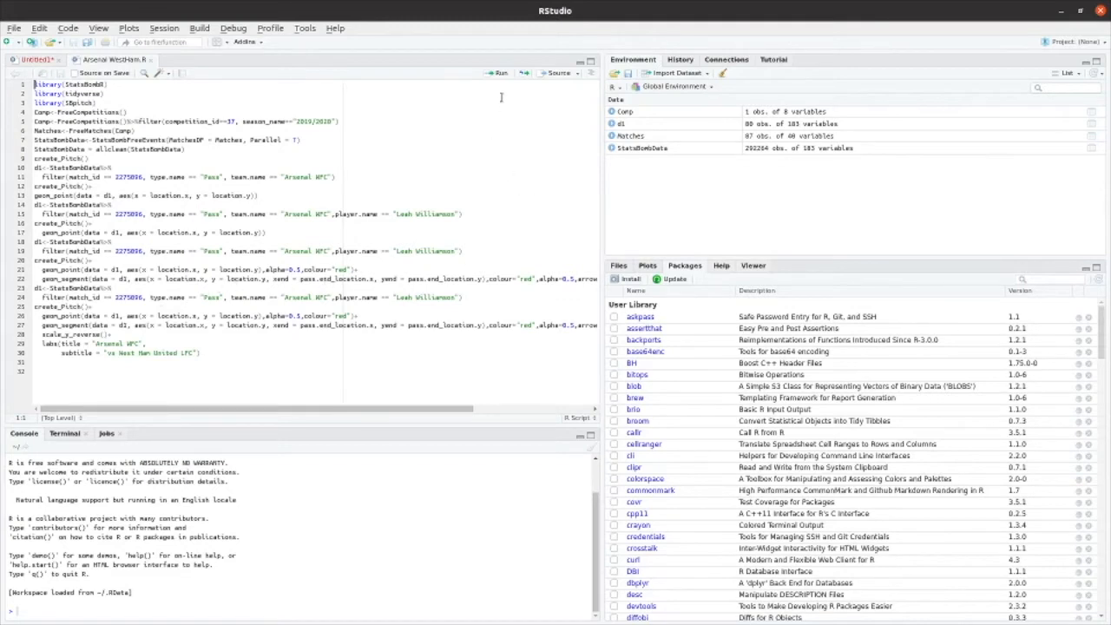
- Load StatsBombR and tidyverse, fetch free competitions into Comp, and inspect its columns
{"action": "left_click", "coordinate": [497, 73]}
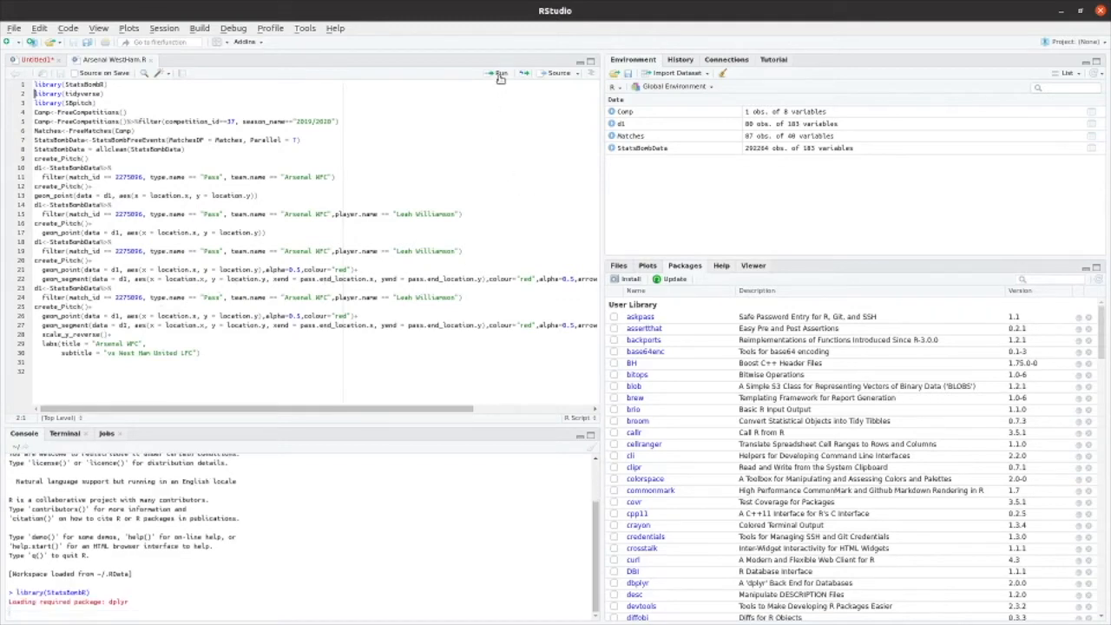
{"action": "left_click", "coordinate": [497, 72]}
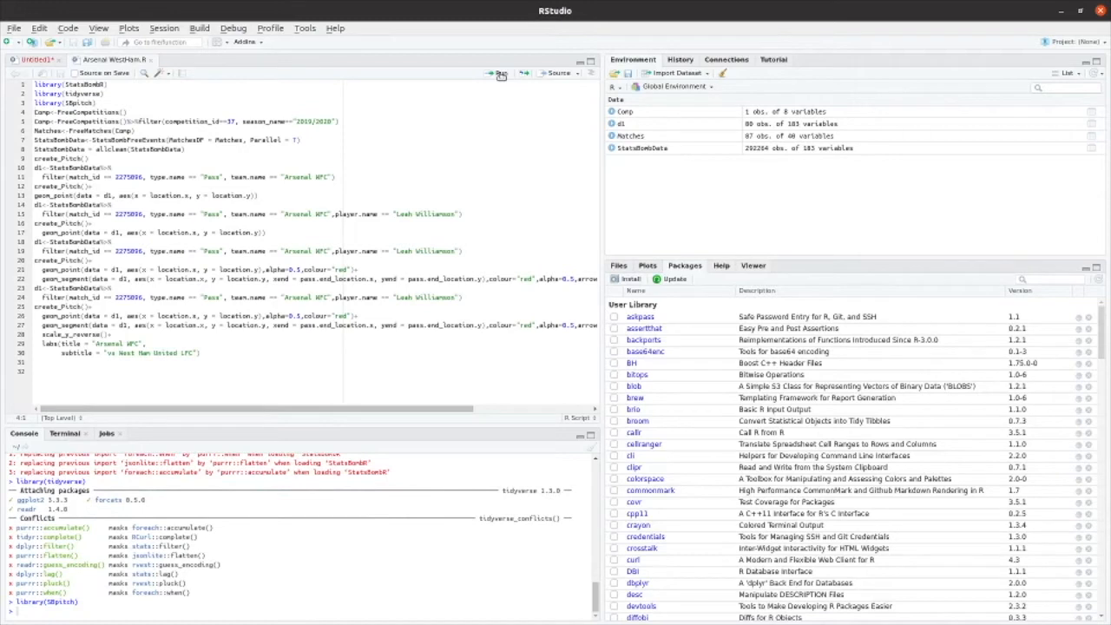
{"action": "left_click", "coordinate": [497, 73]}
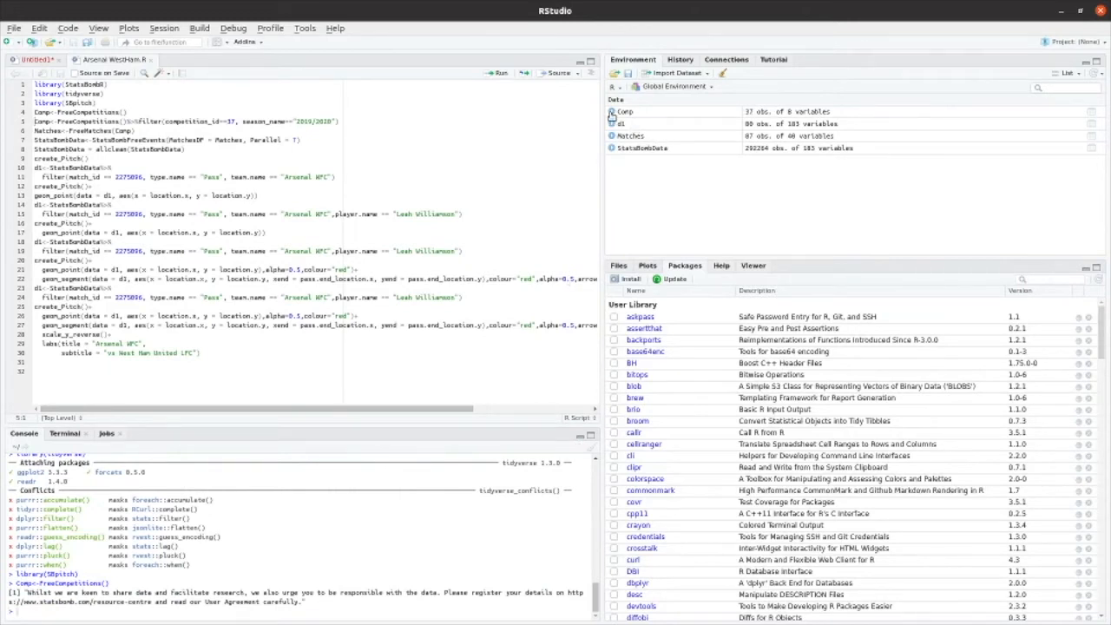
{"action": "left_click", "coordinate": [611, 111]}
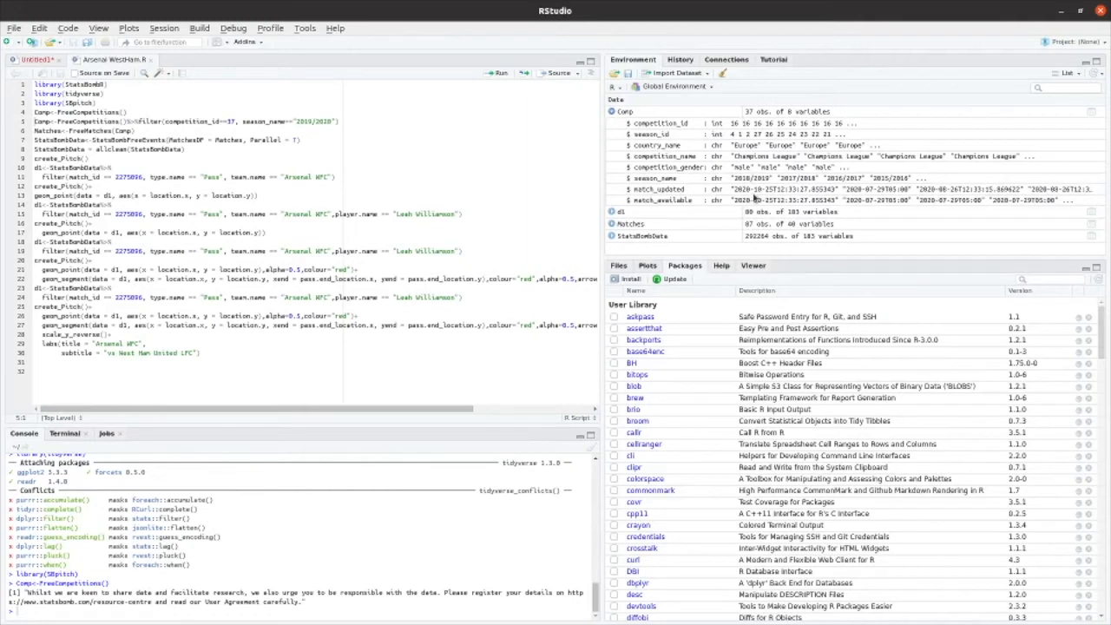
{"action": "mouse_move", "coordinate": [752, 508]}
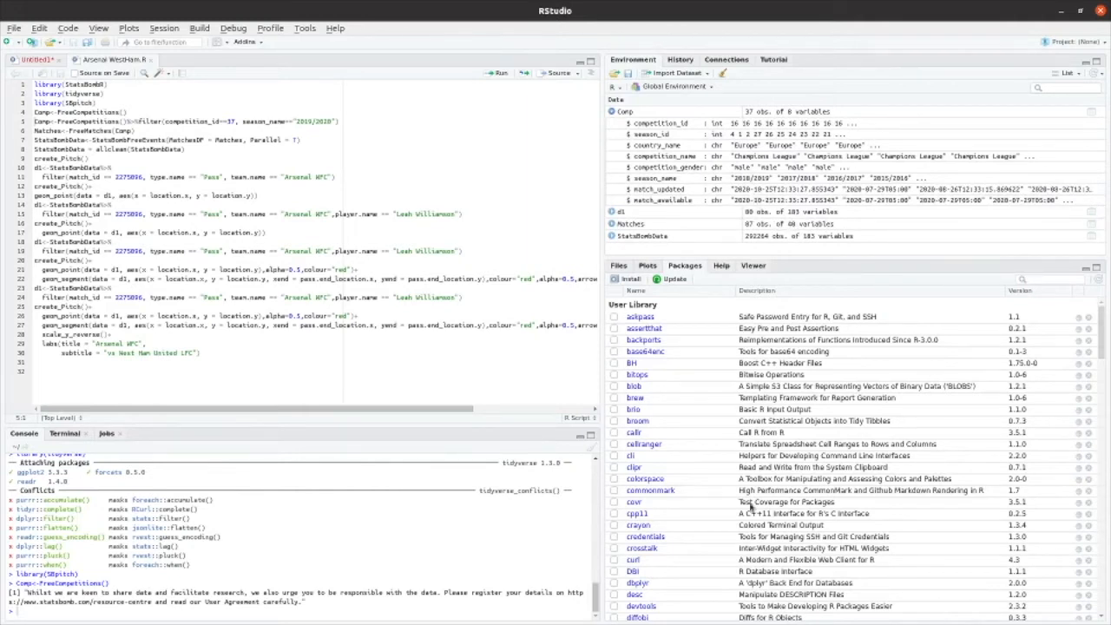
{"action": "mouse_move", "coordinate": [772, 498]}
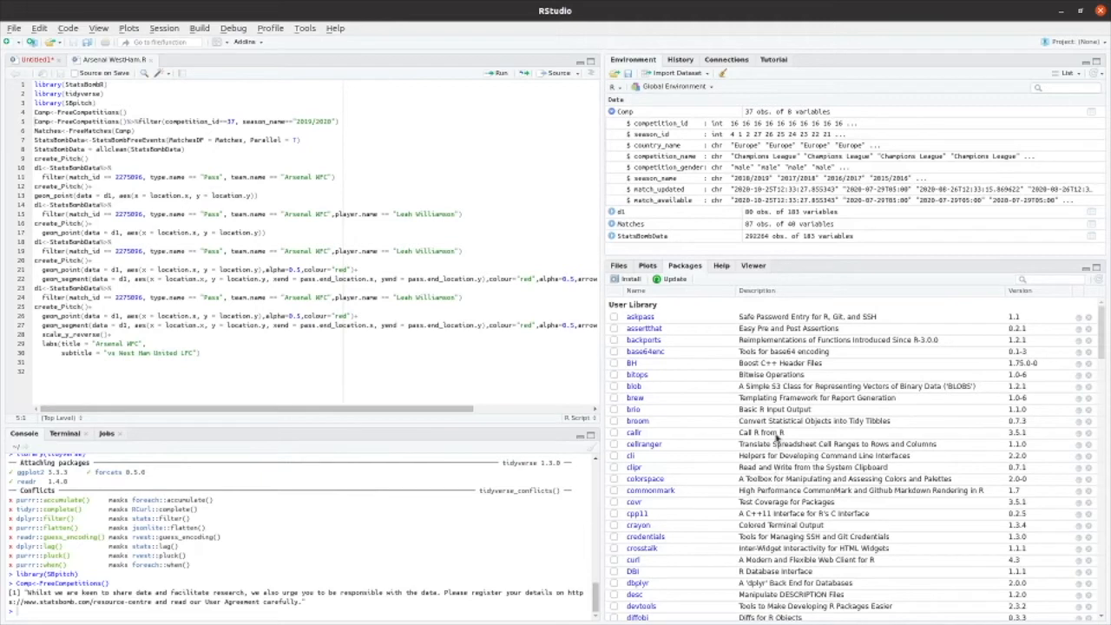
{"action": "mouse_move", "coordinate": [772, 363]}
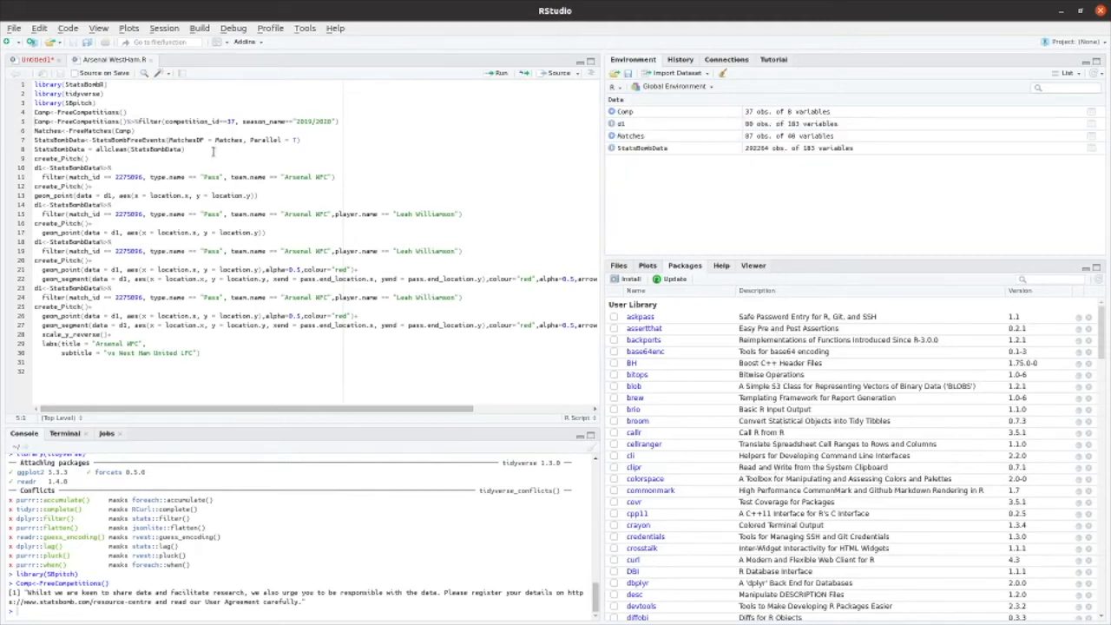
{"action": "mouse_move", "coordinate": [440, 211]}
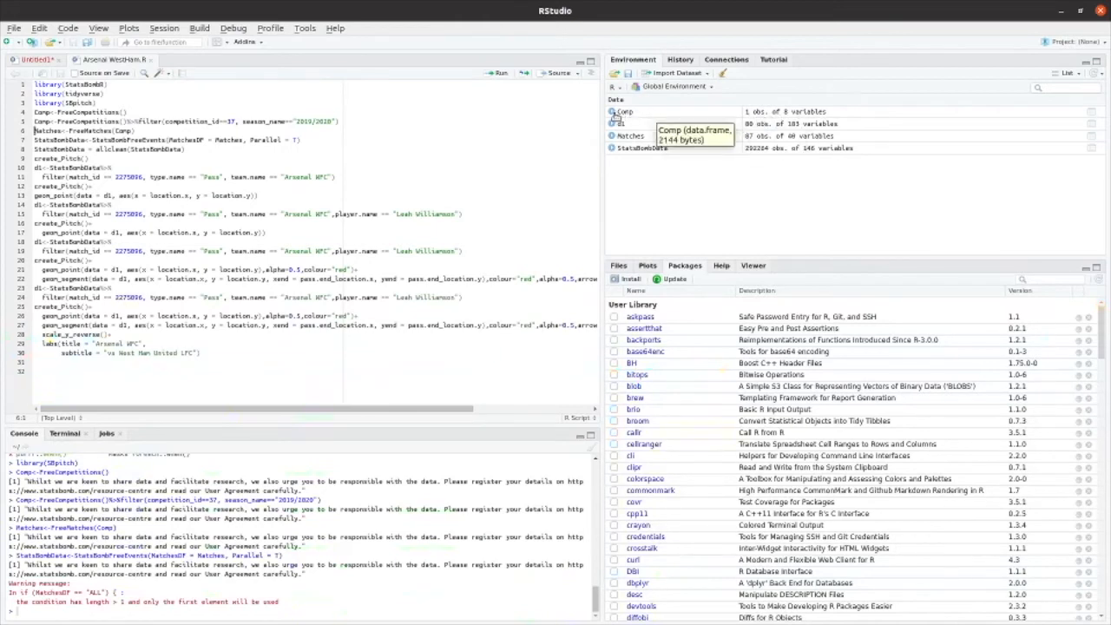
- Expand Comp to verify it is the 2019/2020 FA Women's Super League, then collapse it
{"action": "left_click", "coordinate": [611, 111]}
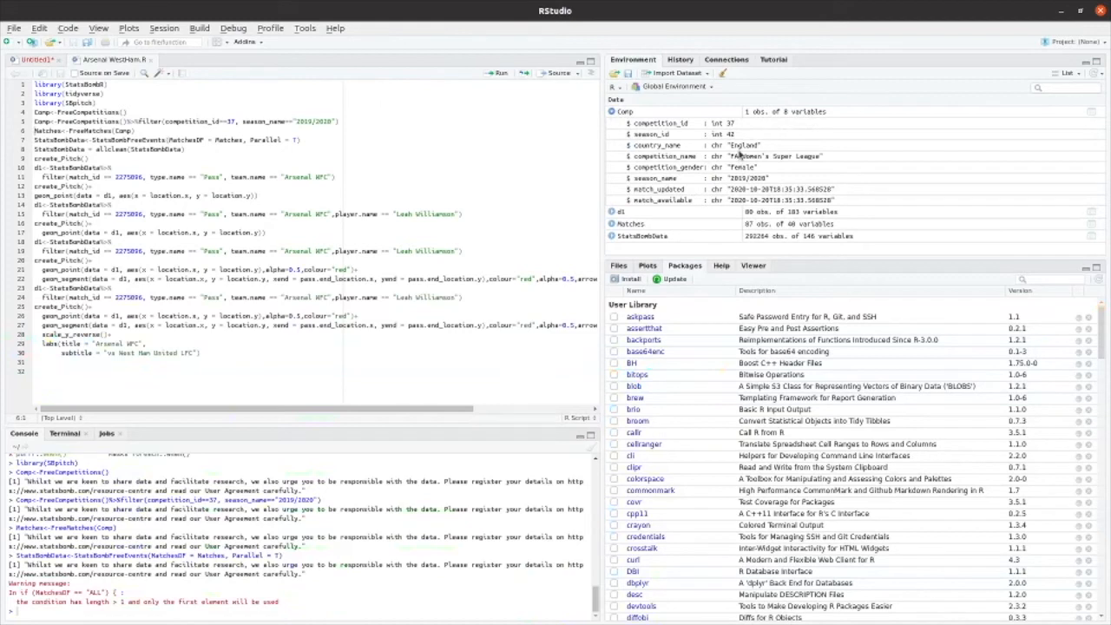
{"action": "mouse_move", "coordinate": [735, 139]}
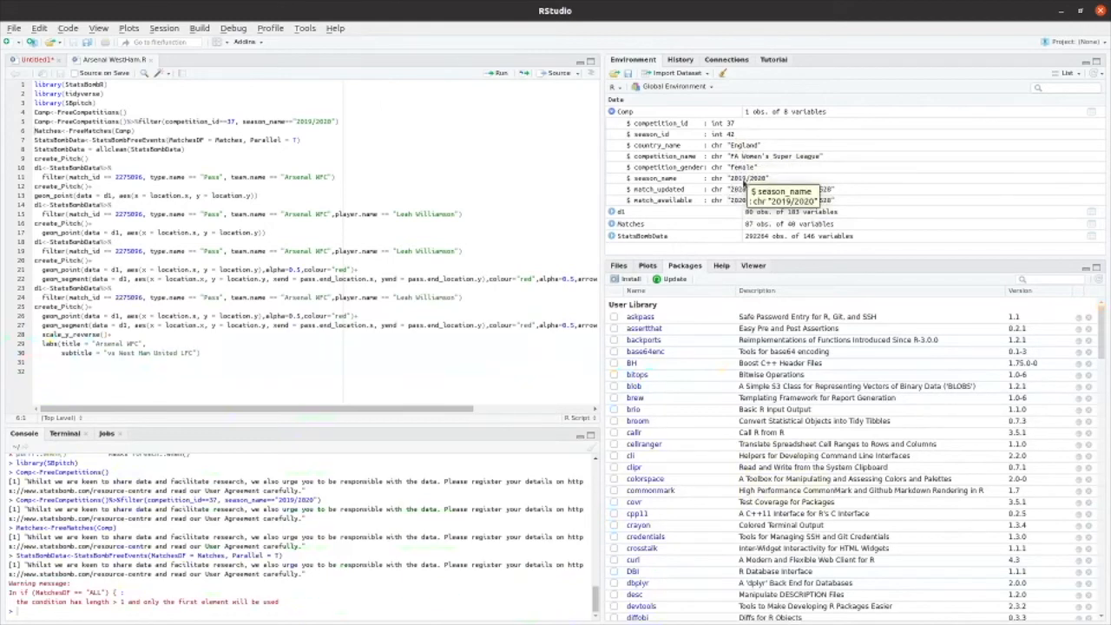
{"action": "mouse_move", "coordinate": [690, 249]}
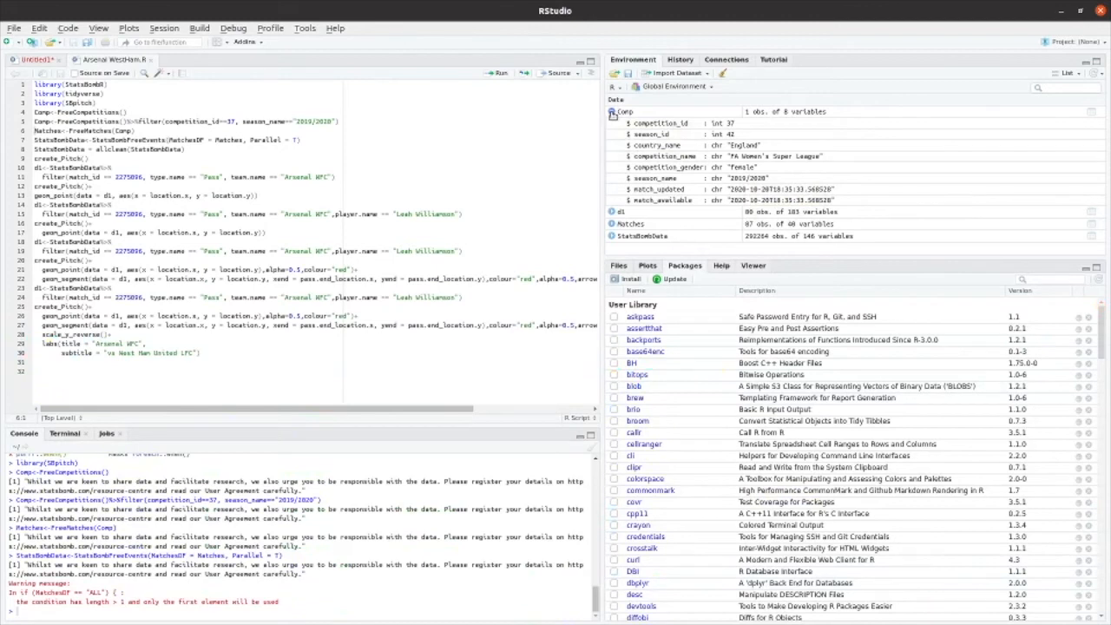
{"action": "left_click", "coordinate": [612, 111]}
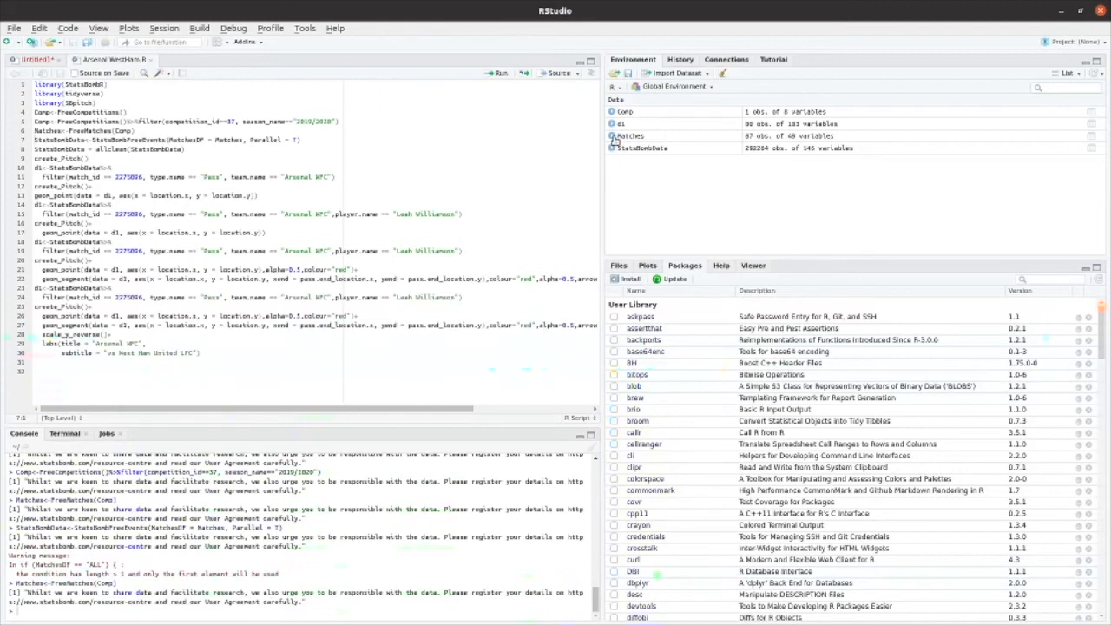
- Browse the 87-match Matches table's team and manager fields, then load the match event data
{"action": "left_click", "coordinate": [613, 136]}
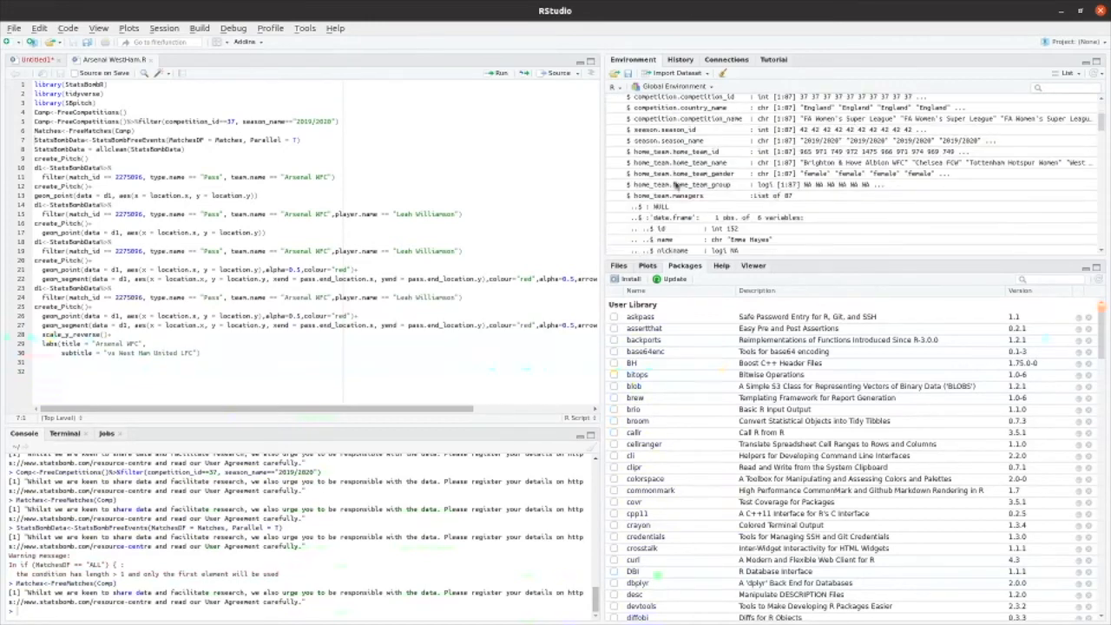
{"action": "scroll", "scroll_direction": "down", "scroll_amount": 3}
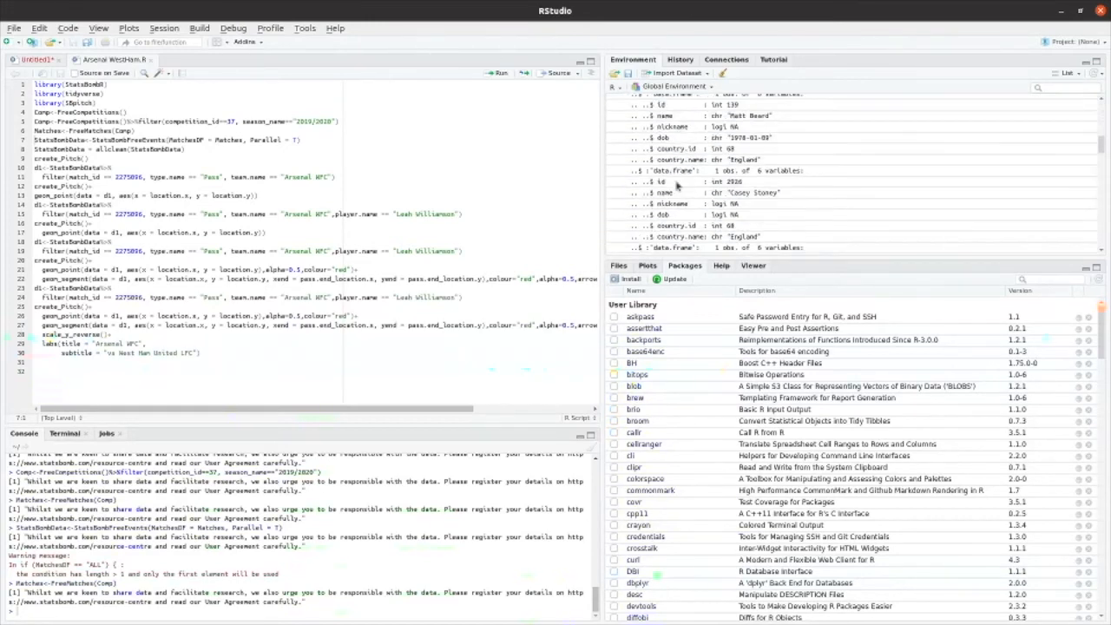
{"action": "scroll", "scroll_direction": "down", "scroll_amount": 3}
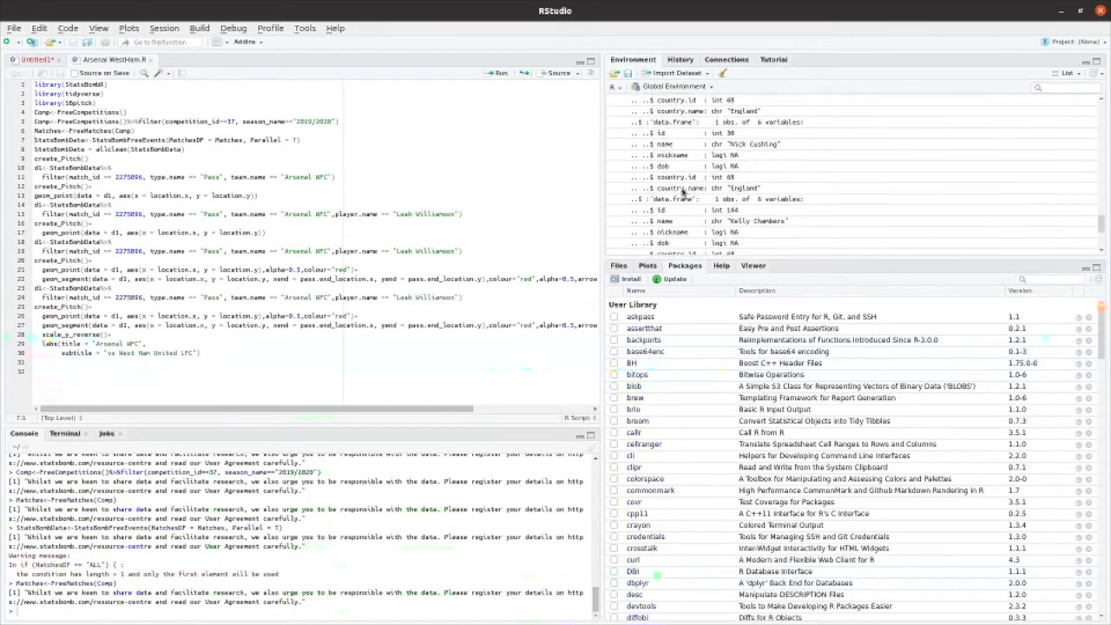
{"action": "scroll", "scroll_direction": "down", "scroll_amount": 3}
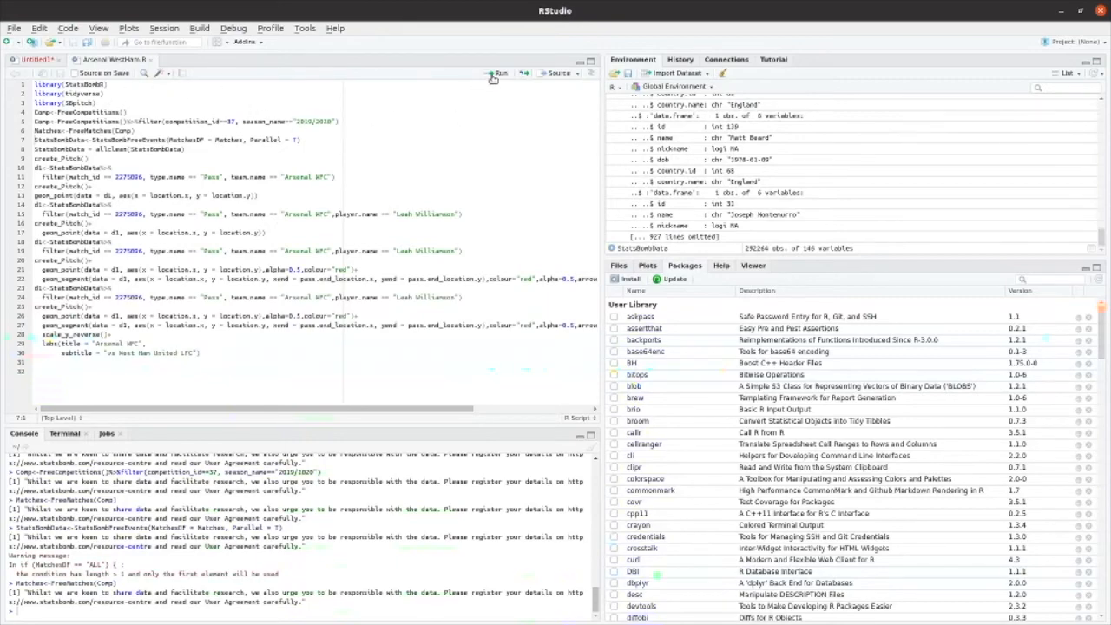
{"action": "left_click", "coordinate": [499, 73]}
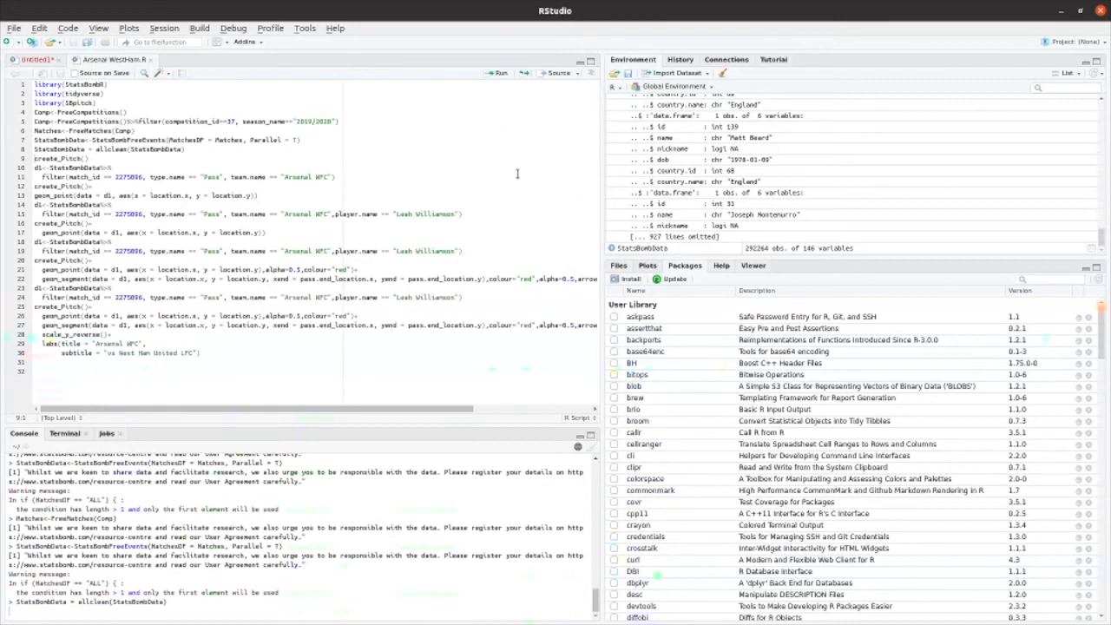
- Run create_Pitch() to draw a blank StatsBomb pitch in the Plots pane
{"action": "left_click", "coordinate": [497, 72]}
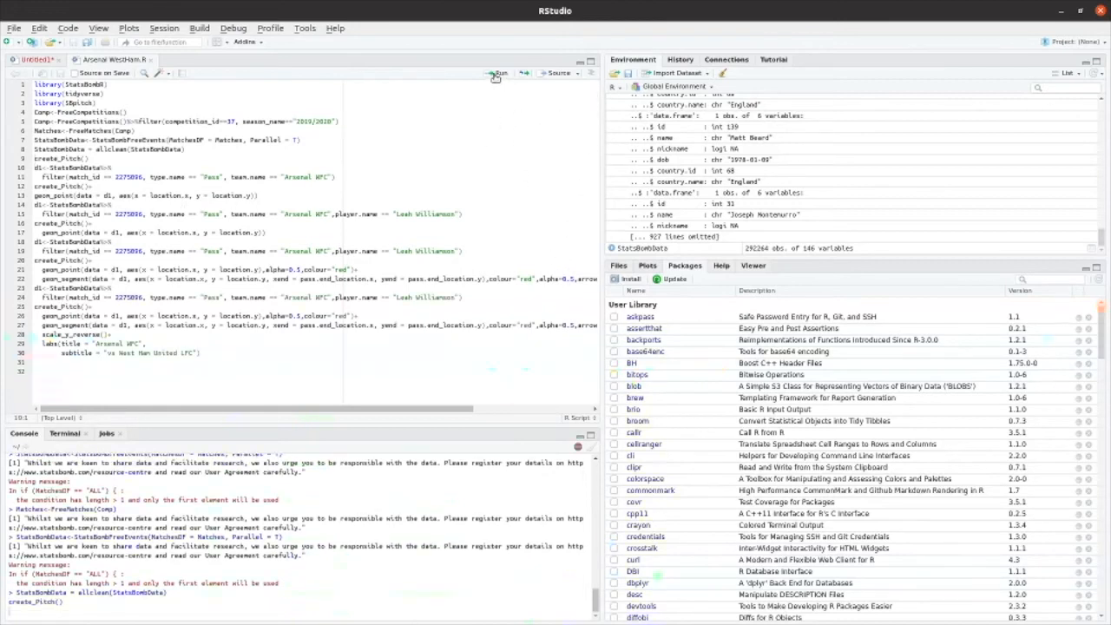
{"action": "left_click", "coordinate": [497, 73]}
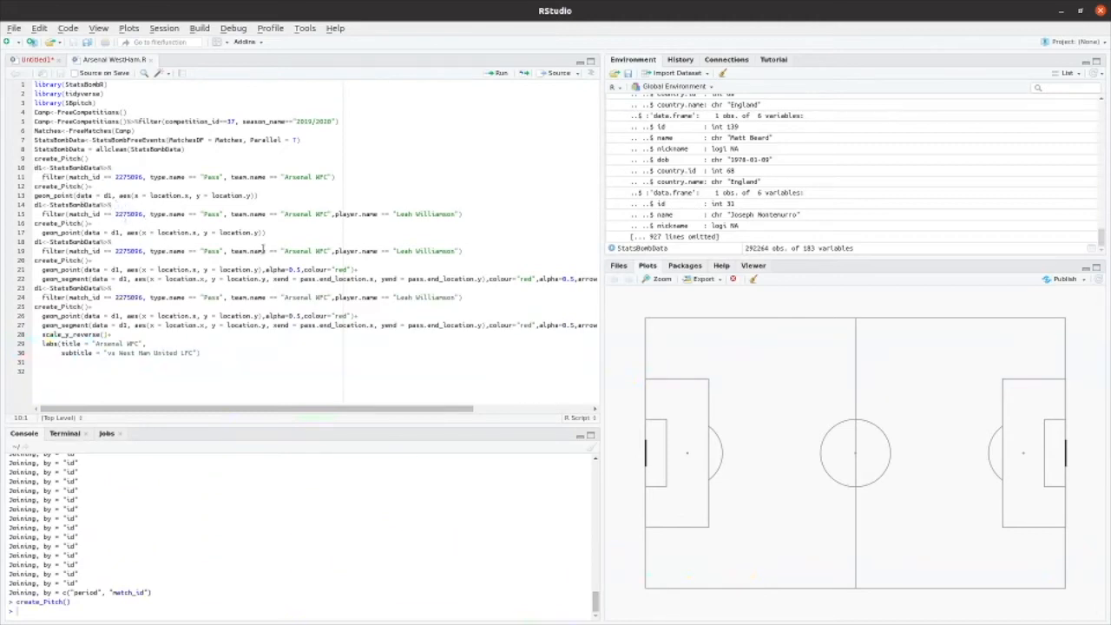
{"action": "mouse_move", "coordinate": [681, 206]}
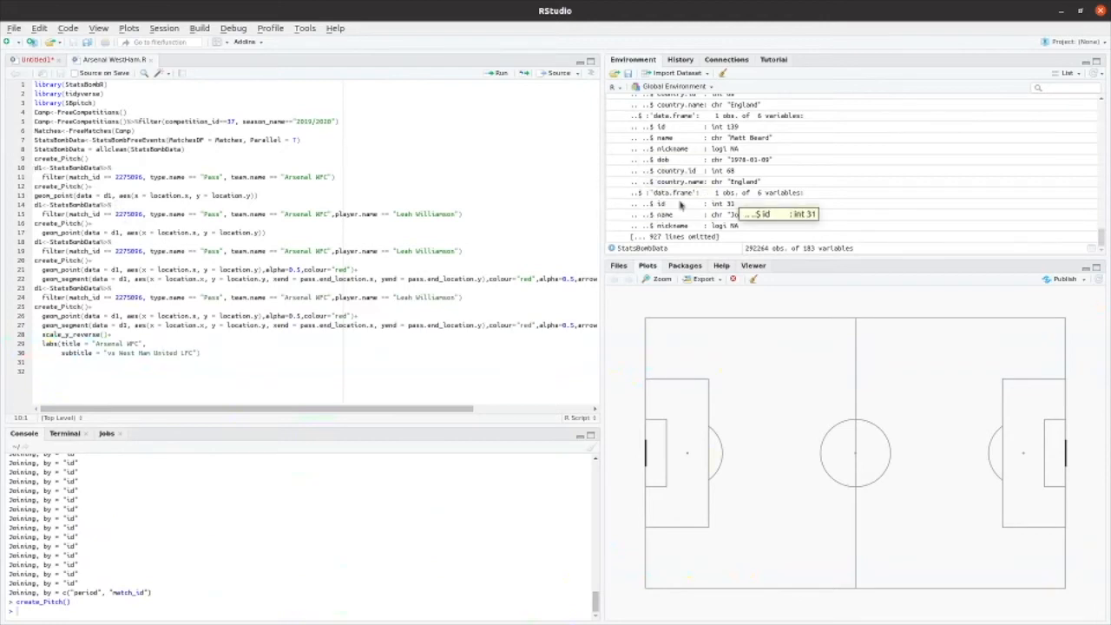
{"action": "mouse_move", "coordinate": [497, 73]}
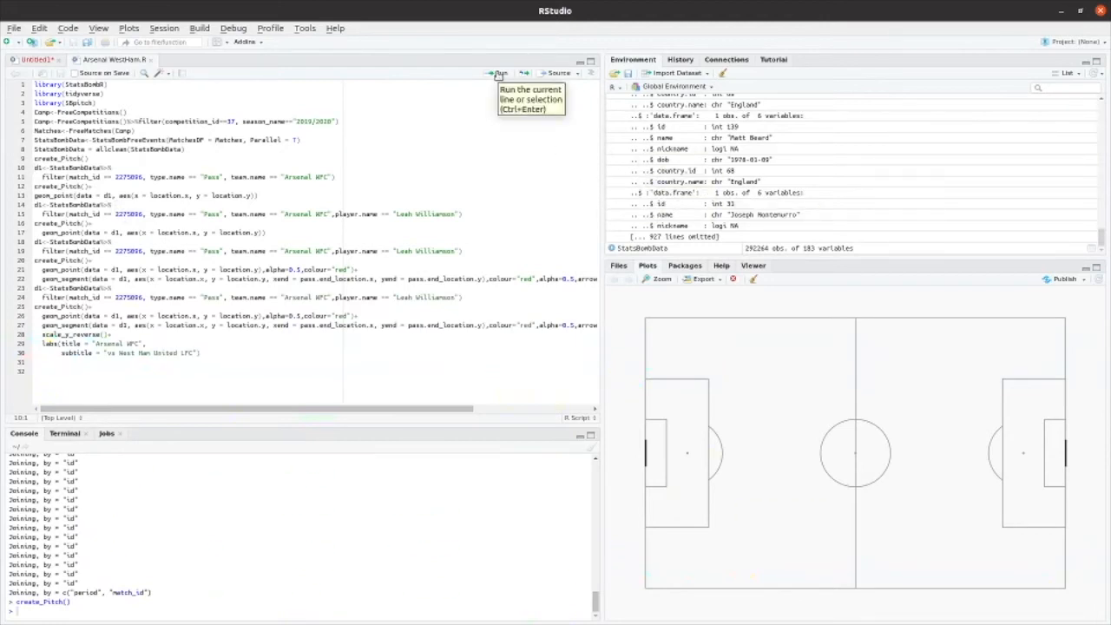
- Filter the 634 Arsenal WFC passes from match 2275896 into d1 and browse its columns
{"action": "left_click", "coordinate": [497, 73]}
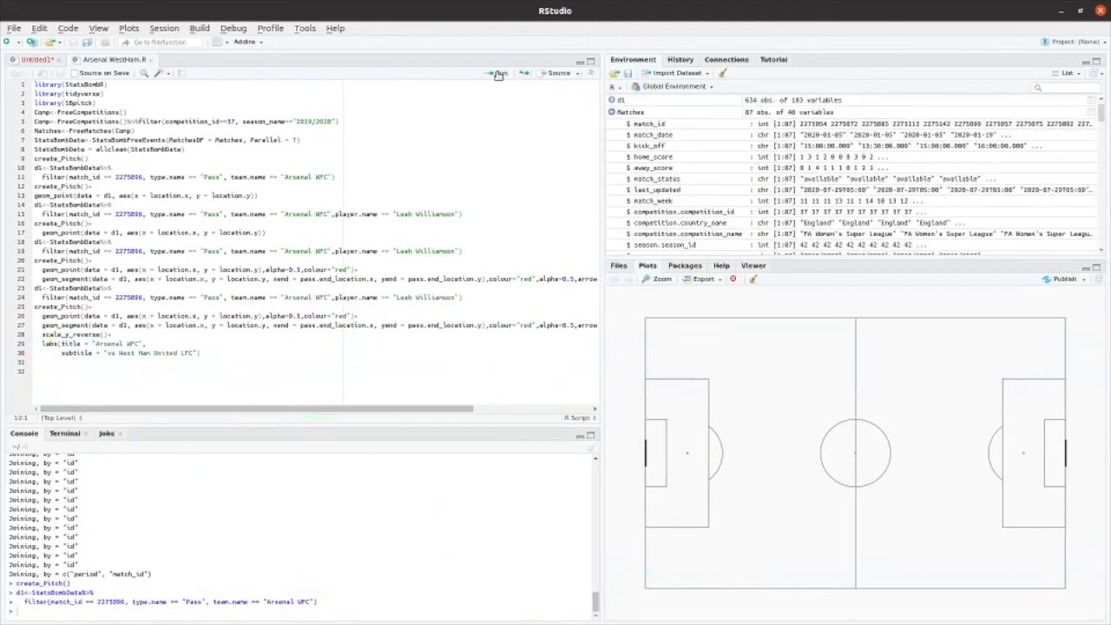
{"action": "mouse_move", "coordinate": [729, 133]}
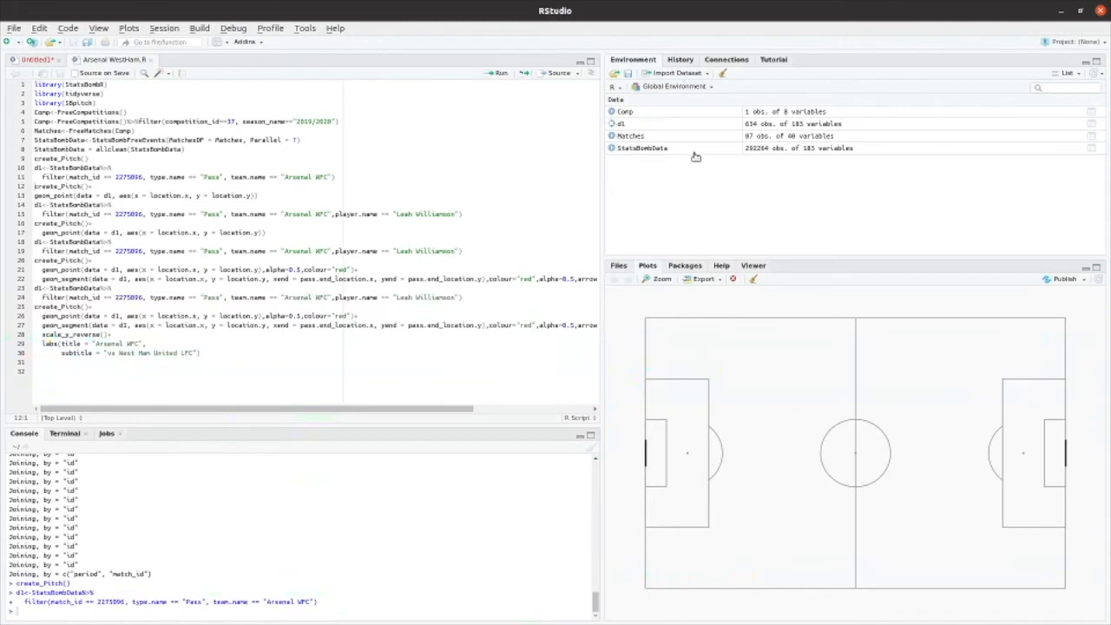
{"action": "left_click", "coordinate": [612, 123]}
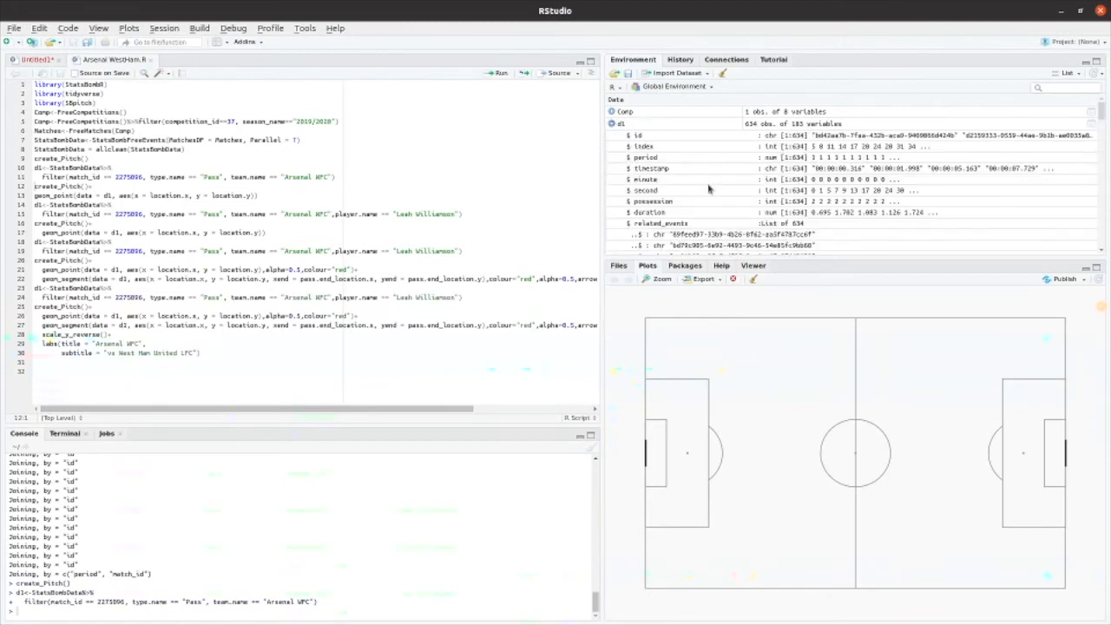
{"action": "scroll", "scroll_direction": "down", "scroll_amount": 3}
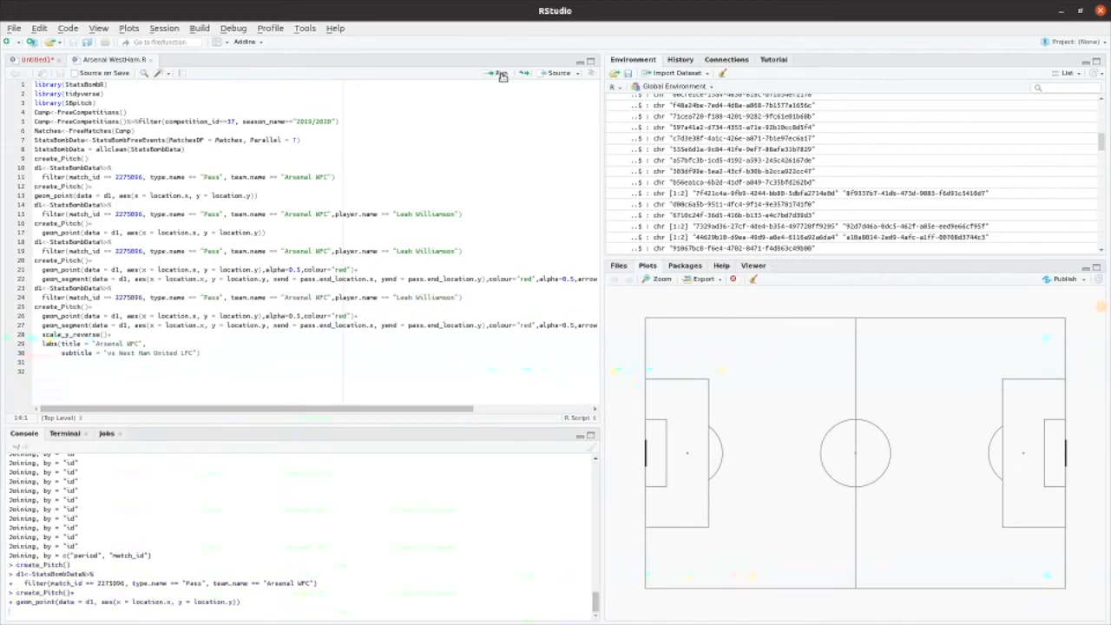
- Plot all 634 Arsenal WFC pass locations as points, then refilter d1 to Leah Williamson's 80 passes
{"action": "left_click", "coordinate": [497, 73]}
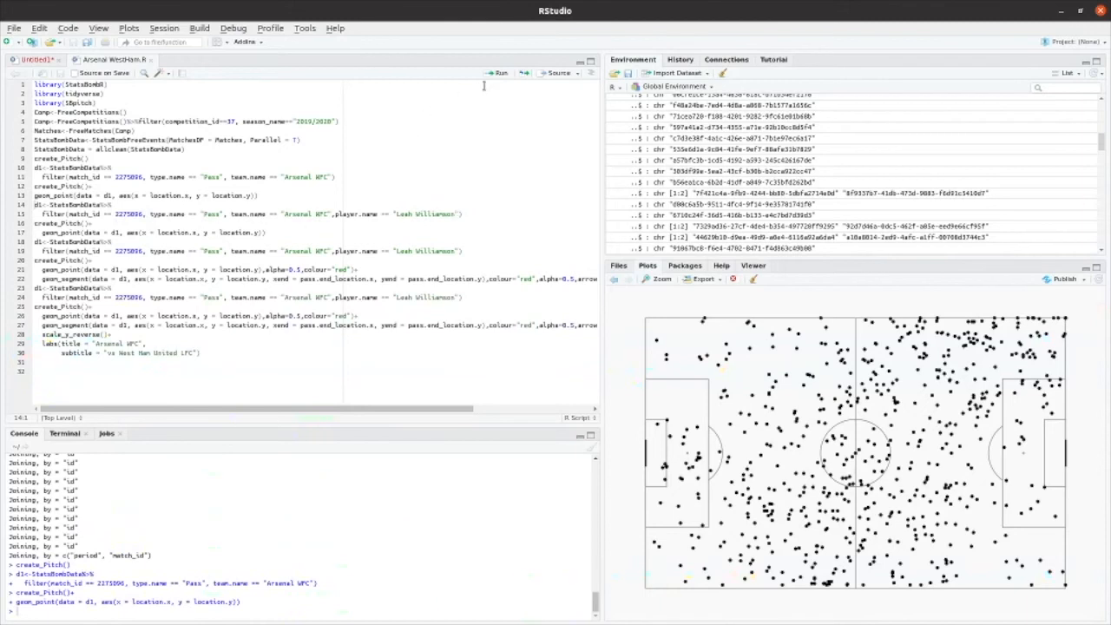
{"action": "left_click", "coordinate": [498, 73]}
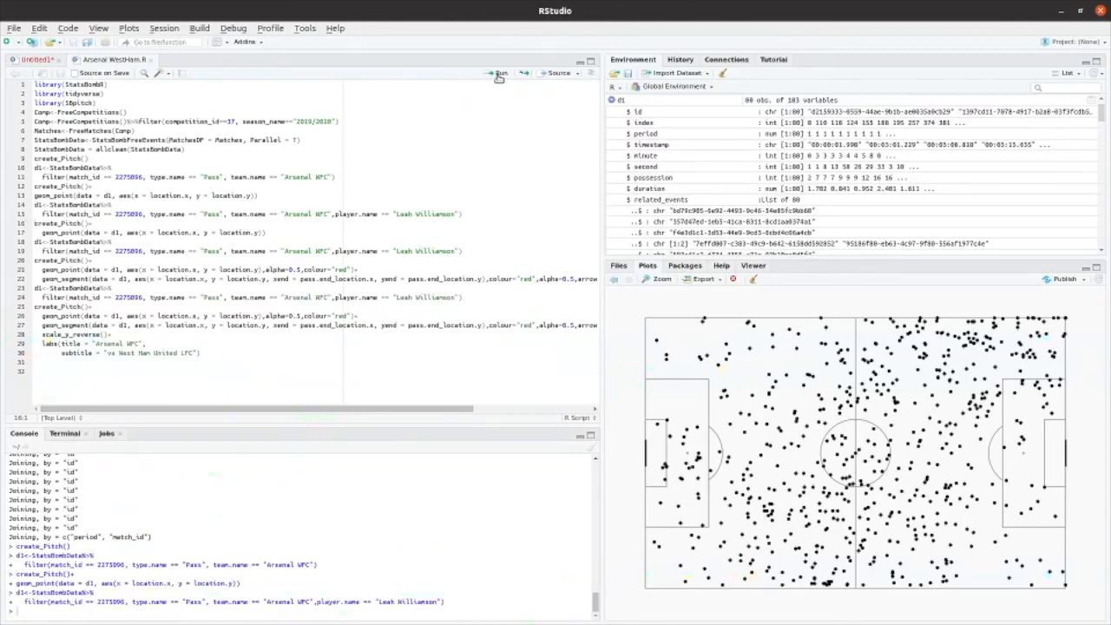
- Replot the pitch with only Leah Williamson's 80 pass start locations as points
{"action": "left_click", "coordinate": [498, 73]}
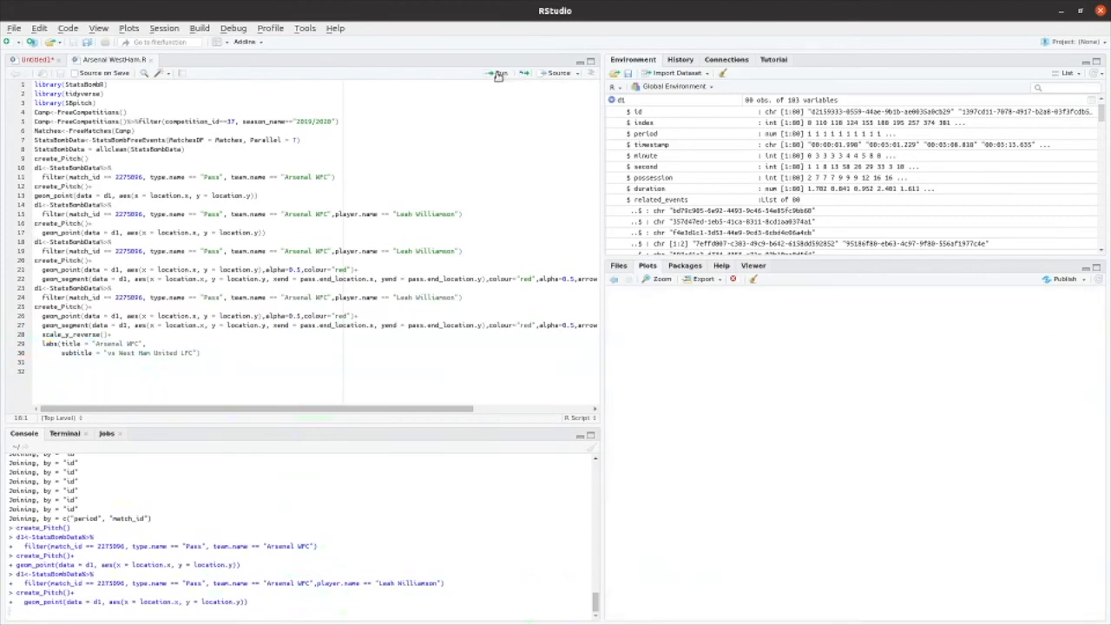
{"action": "left_click", "coordinate": [499, 73]}
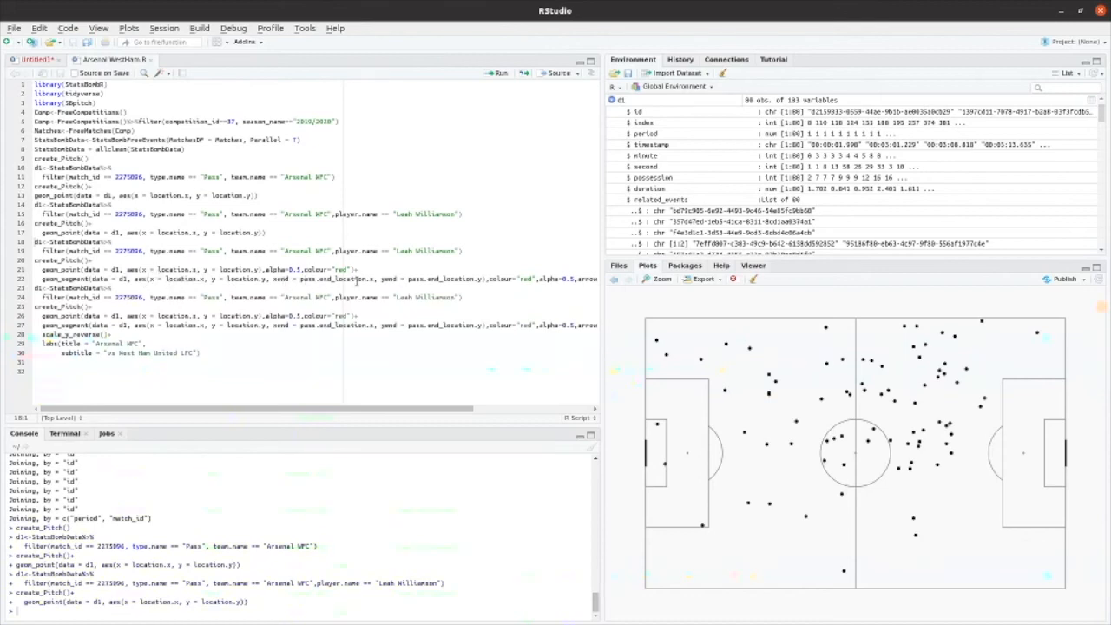
{"action": "mouse_move", "coordinate": [491, 283]}
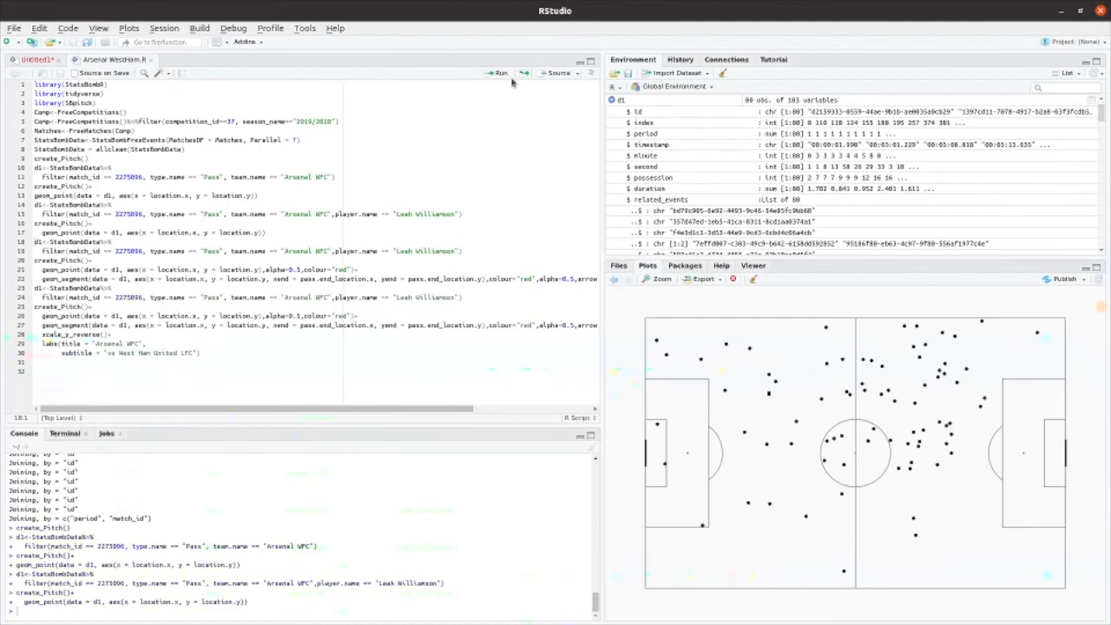
- Refilter d1 to Leah Williamson's passes and plot them as faint red points with red end-location arrows
{"action": "left_click", "coordinate": [497, 73]}
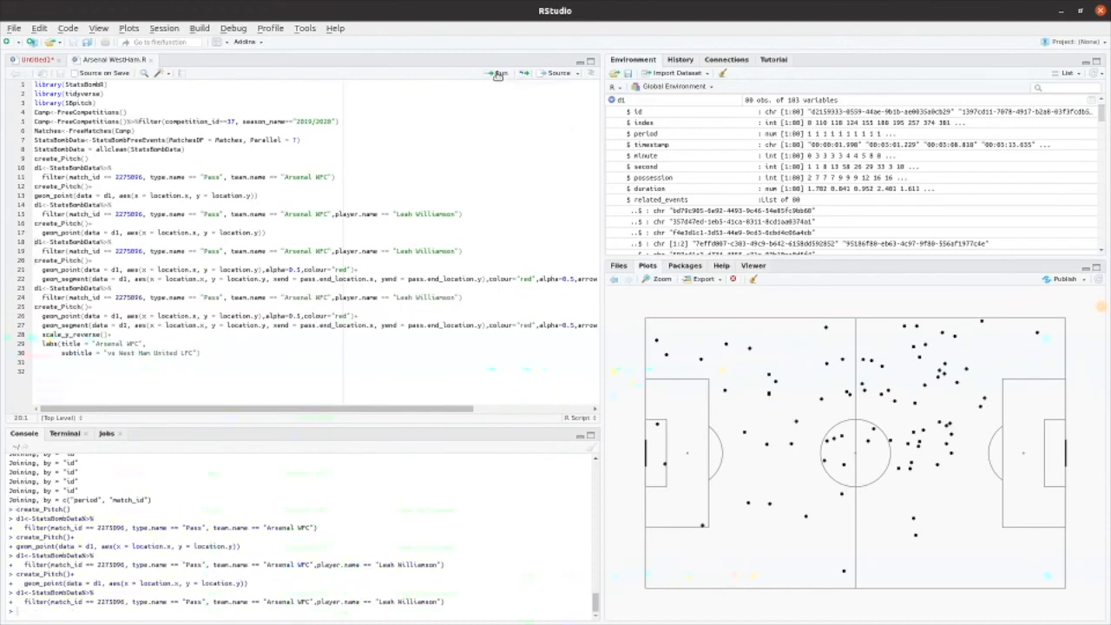
{"action": "left_click", "coordinate": [497, 72]}
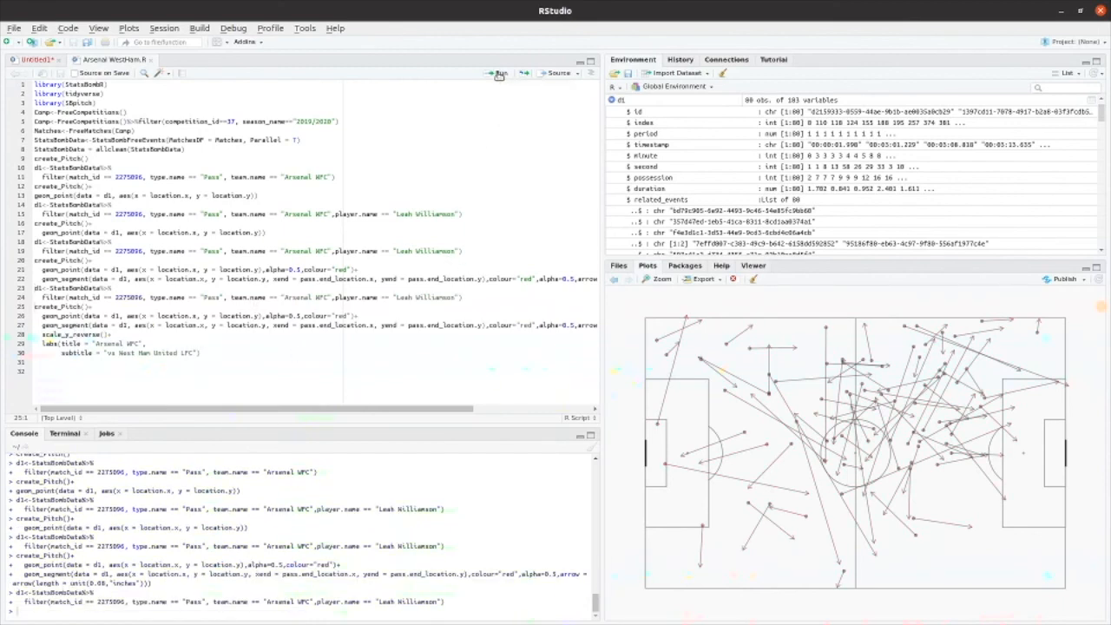
{"action": "mouse_move", "coordinate": [499, 73]}
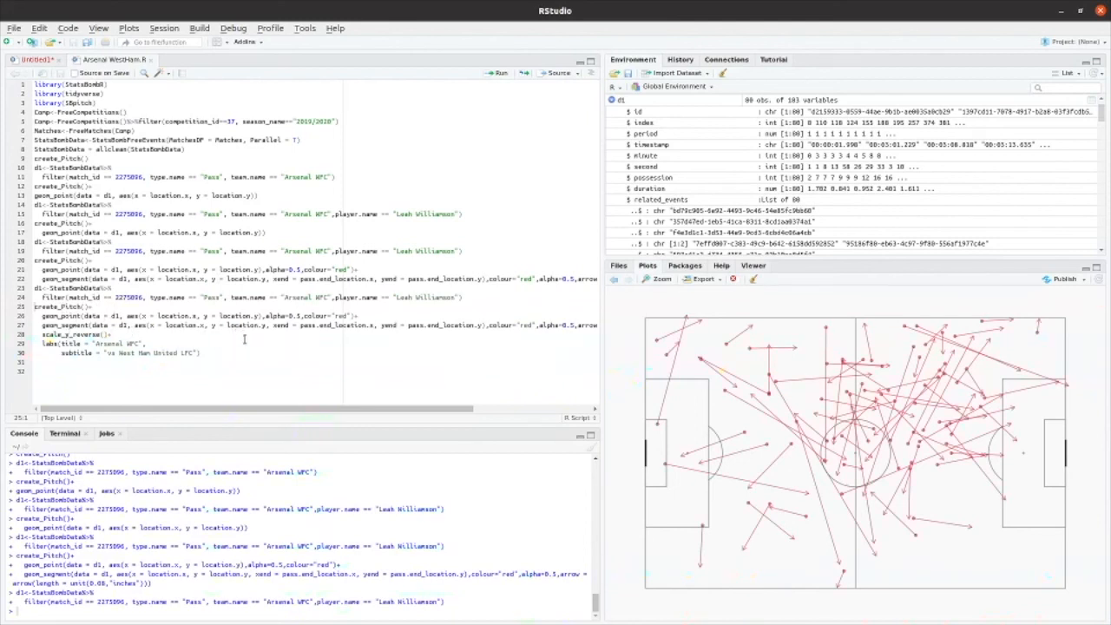
{"action": "mouse_move", "coordinate": [499, 73]}
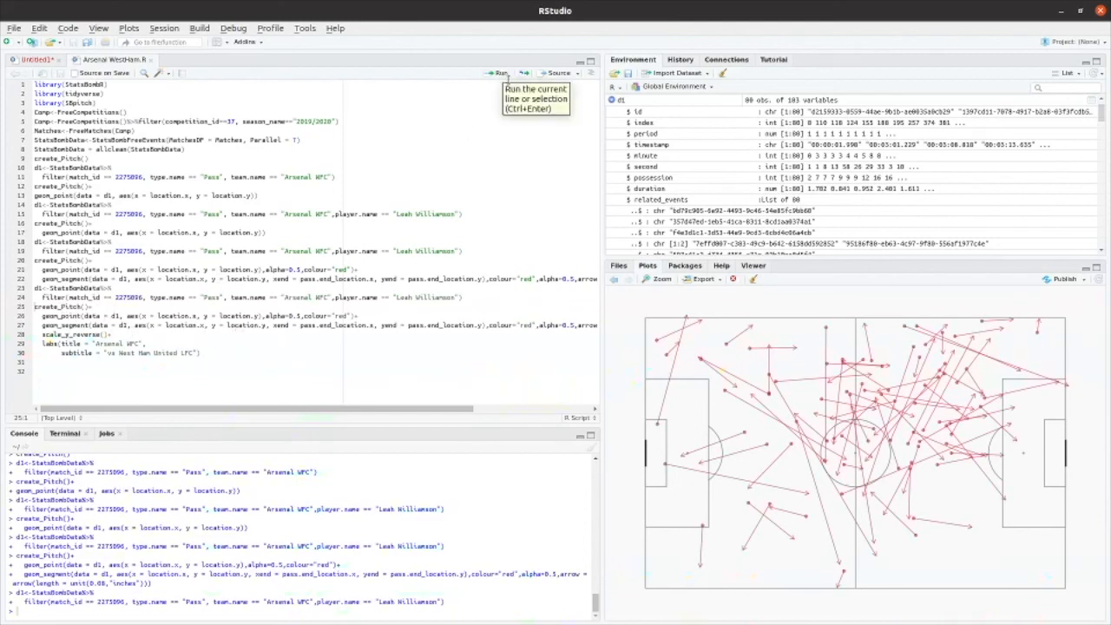
{"action": "mouse_move", "coordinate": [499, 73]}
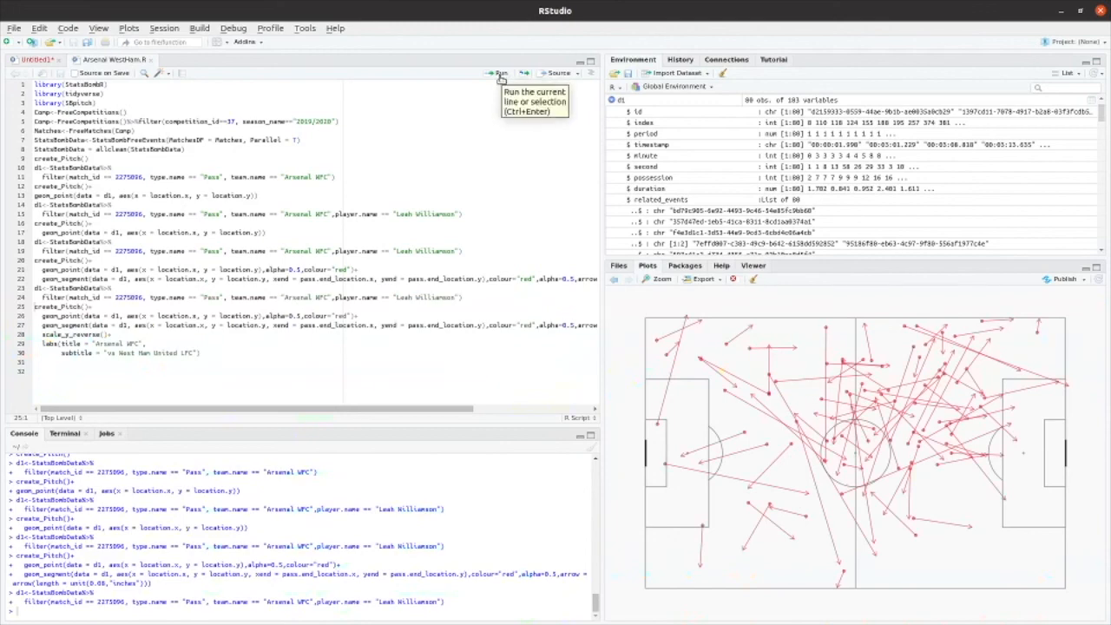
- Run the scale_y_reverse() and labs() block titling the map 'Arsenal WFC', subtitle 'vs West Ham United LFC'
{"action": "left_click", "coordinate": [497, 73]}
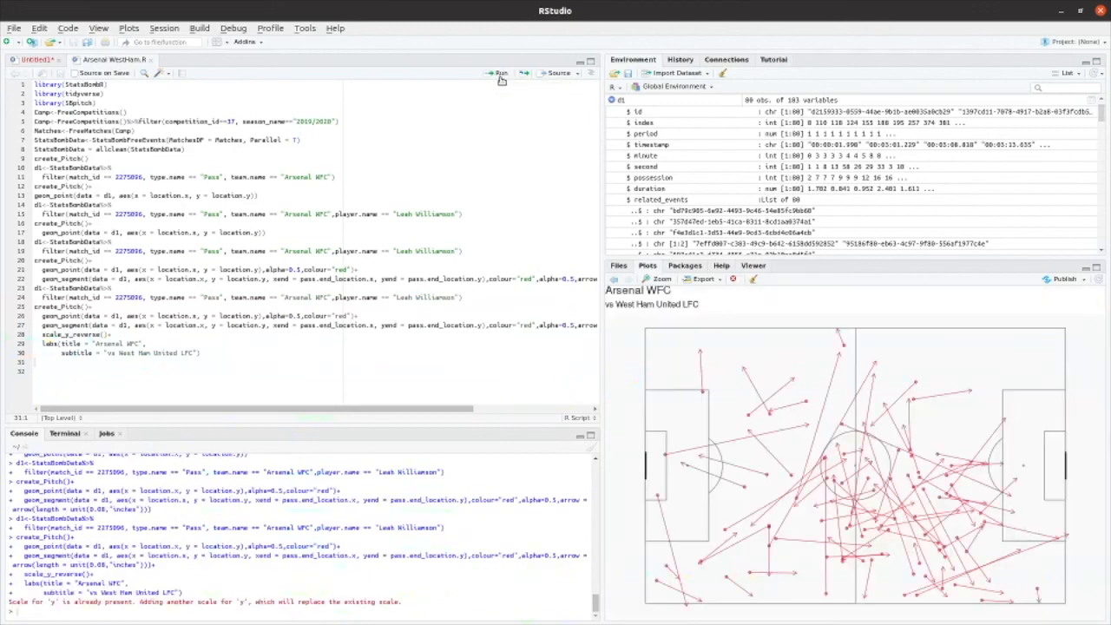
{"action": "mouse_move", "coordinate": [499, 73]}
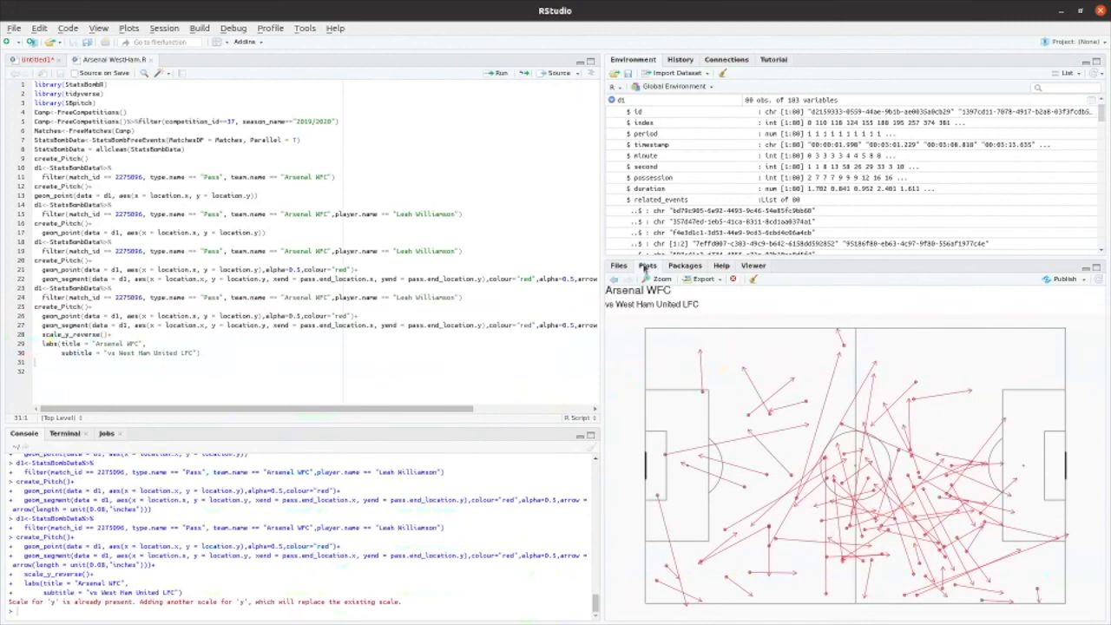
{"action": "mouse_move", "coordinate": [668, 308]}
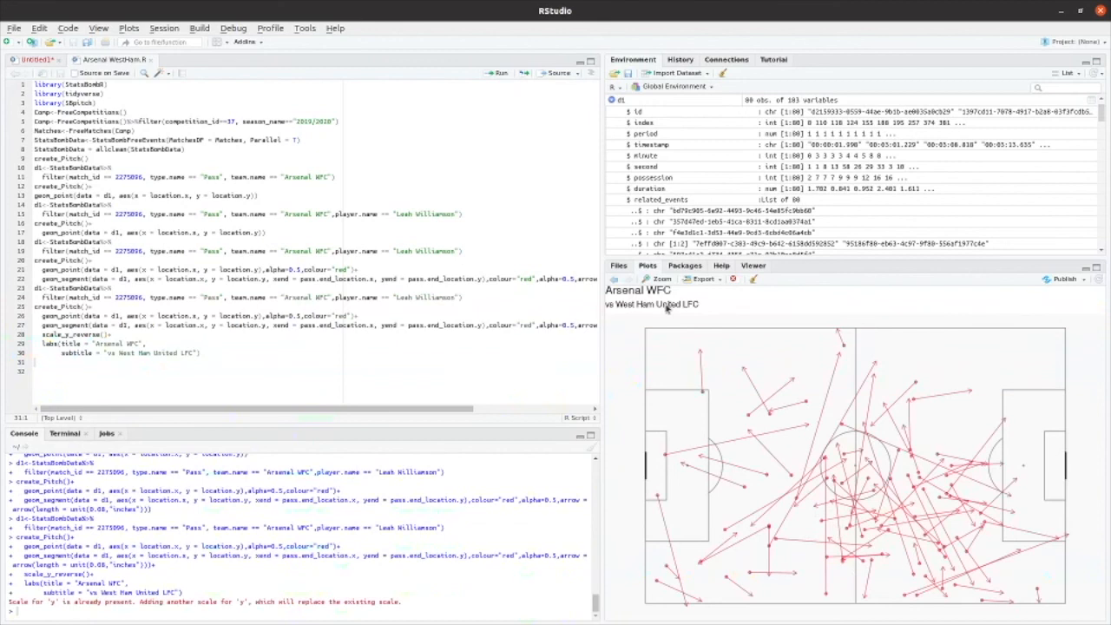